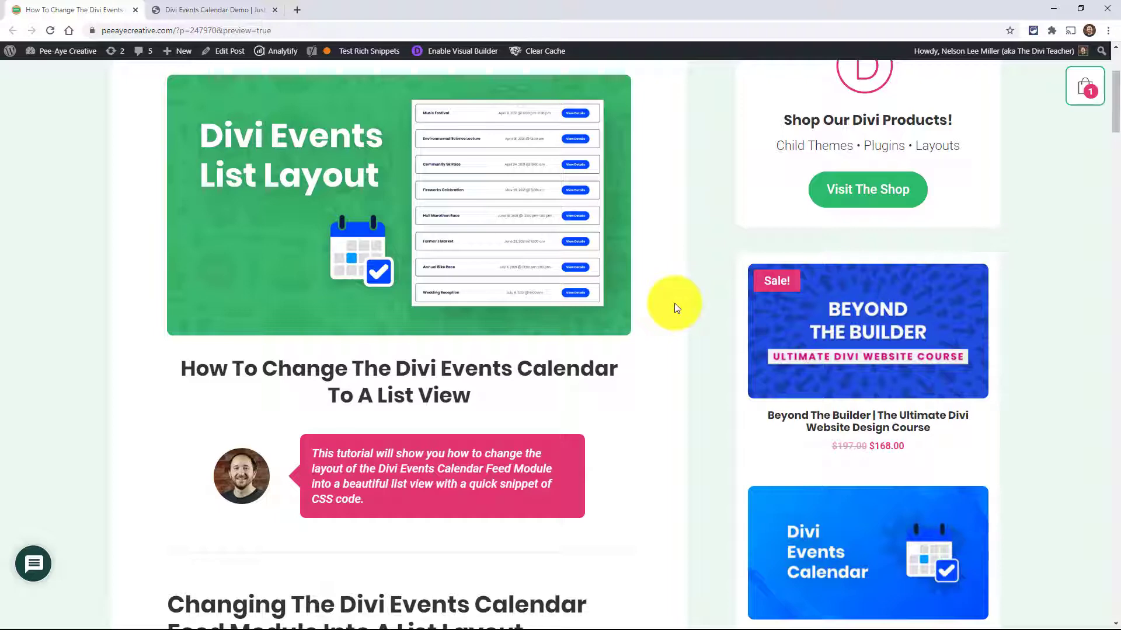
Step: Browse the demo page and open the 1 Column image-top-center feed layout demo
scroll(down, 3)
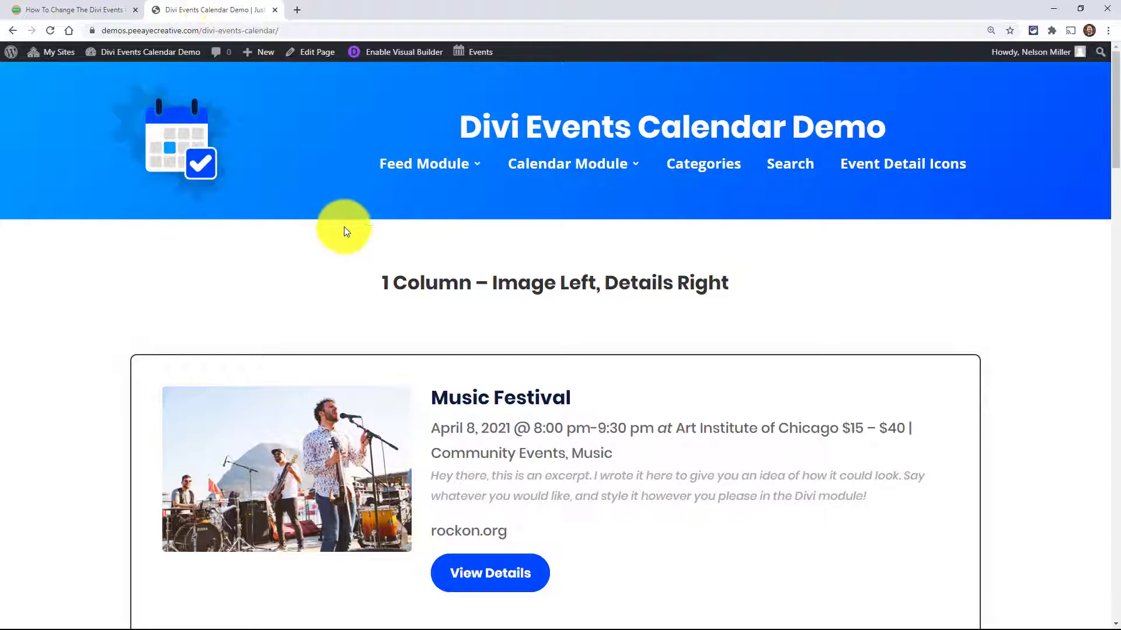
scroll(down, 3)
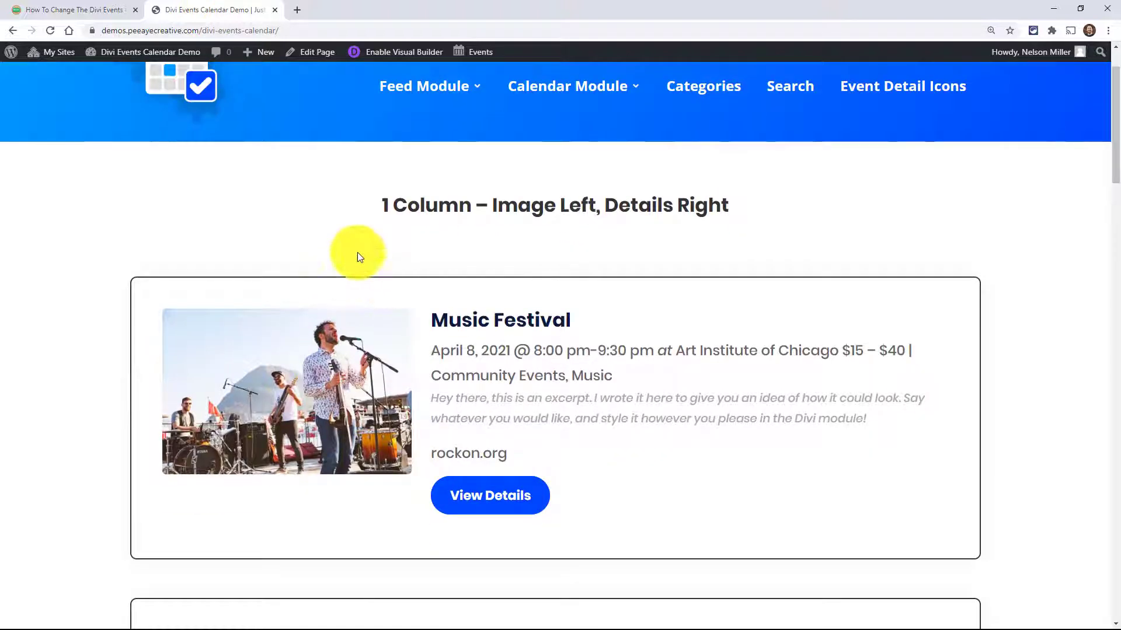
mouse_move(931, 225)
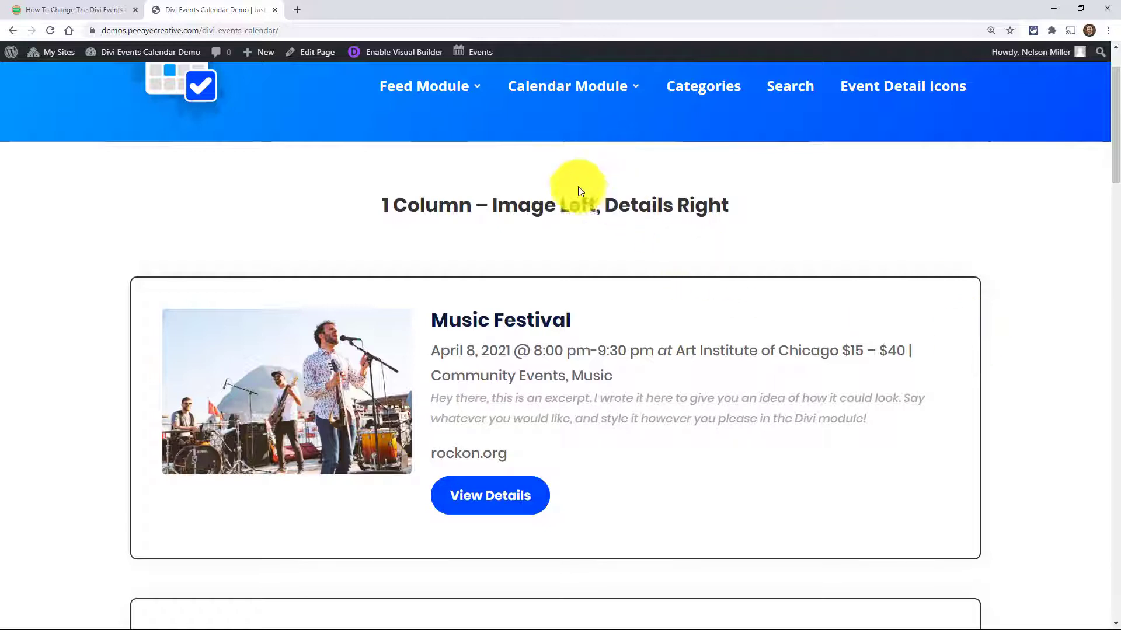
click(424, 86)
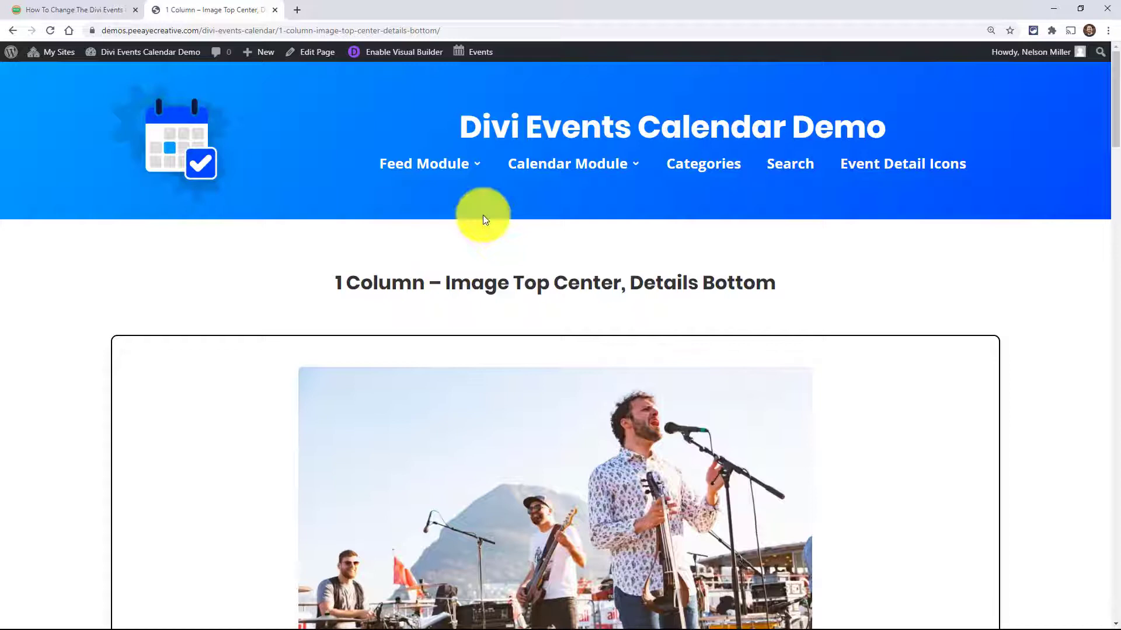
Step: From the Feed Module menu, open the 2 Columns – Image Left, Details Right demo
click(424, 163)
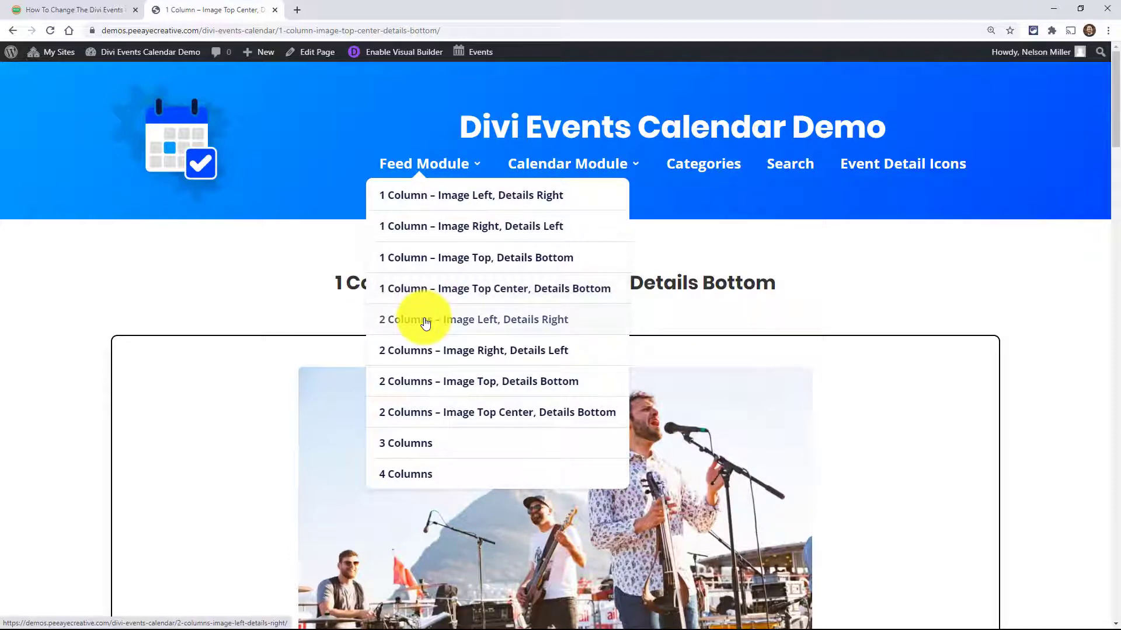
click(428, 319)
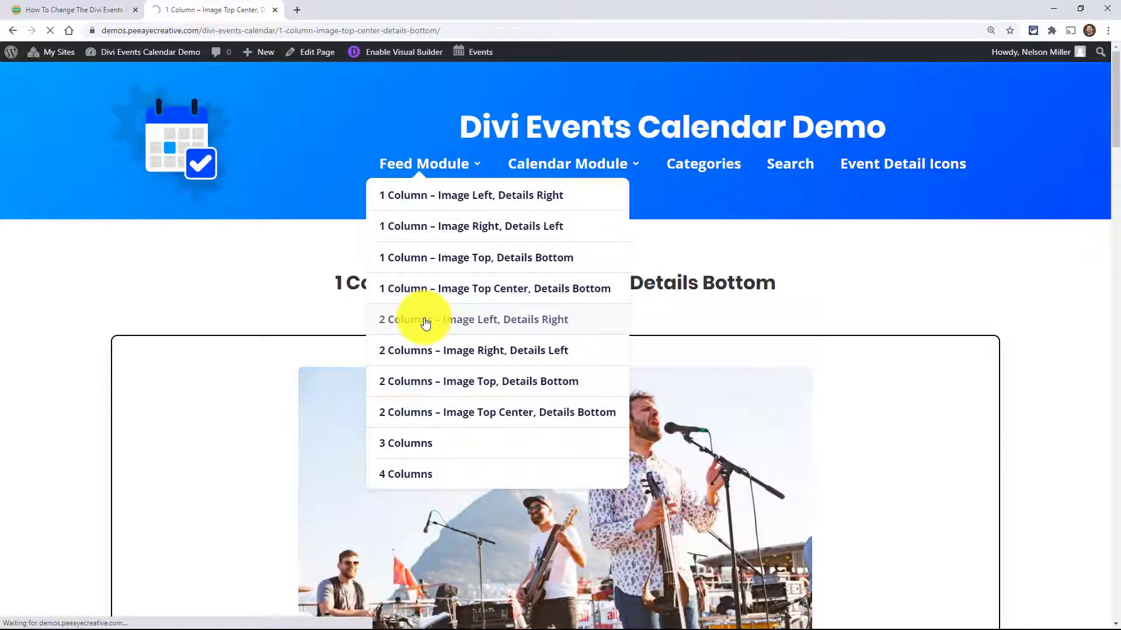
click(428, 319)
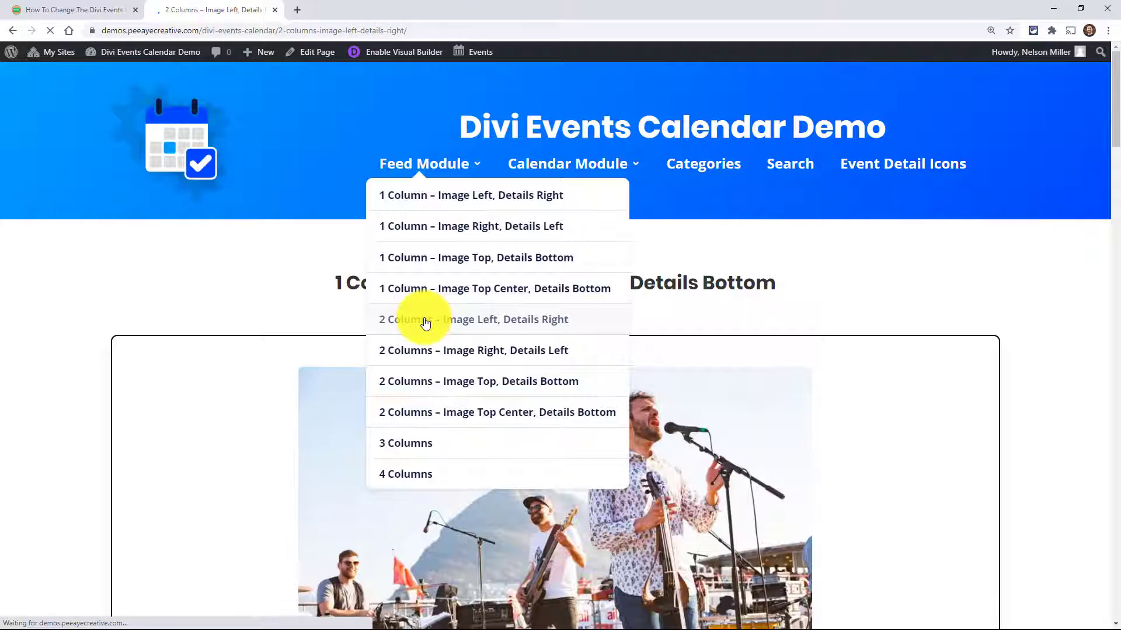
click(426, 319)
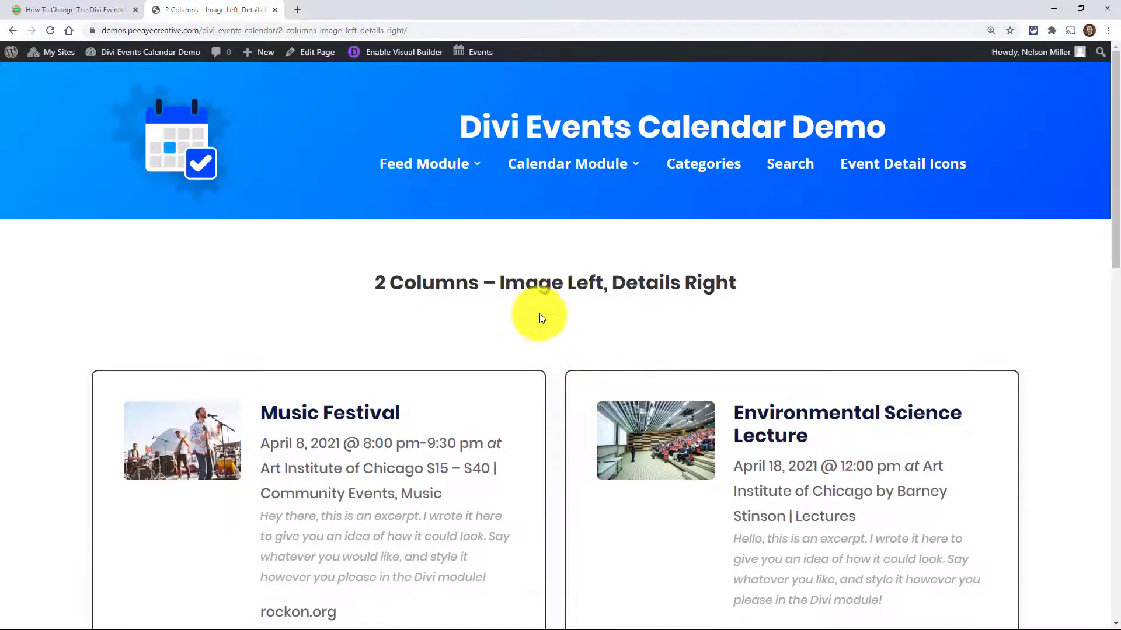
Step: From the Feed Module menu, open the 3 Columns feed layout demo
click(423, 163)
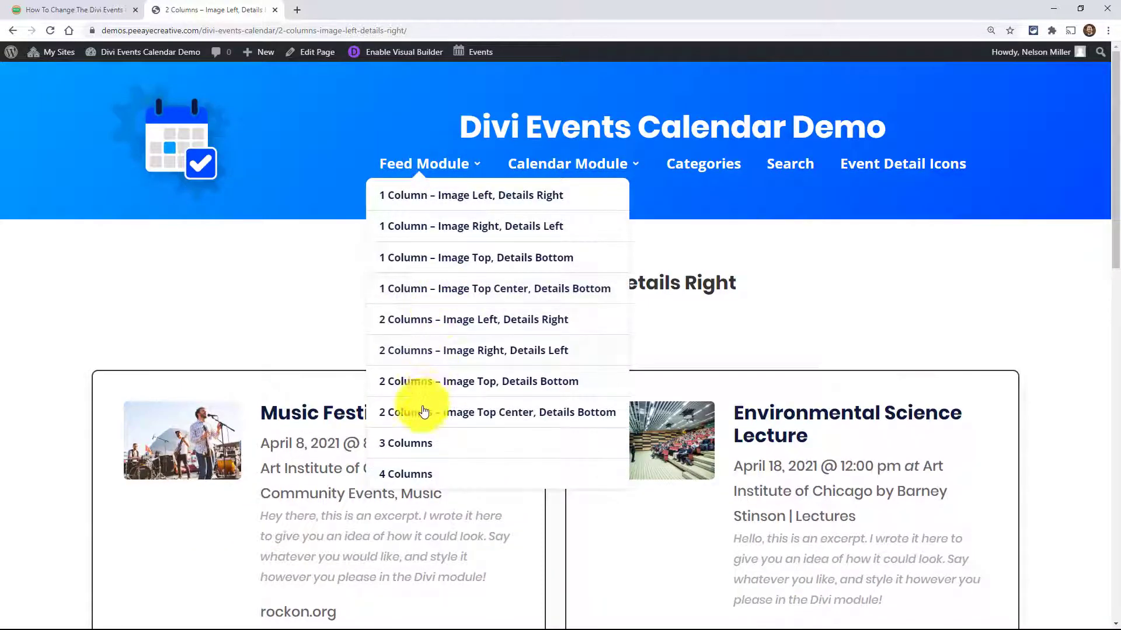
click(406, 444)
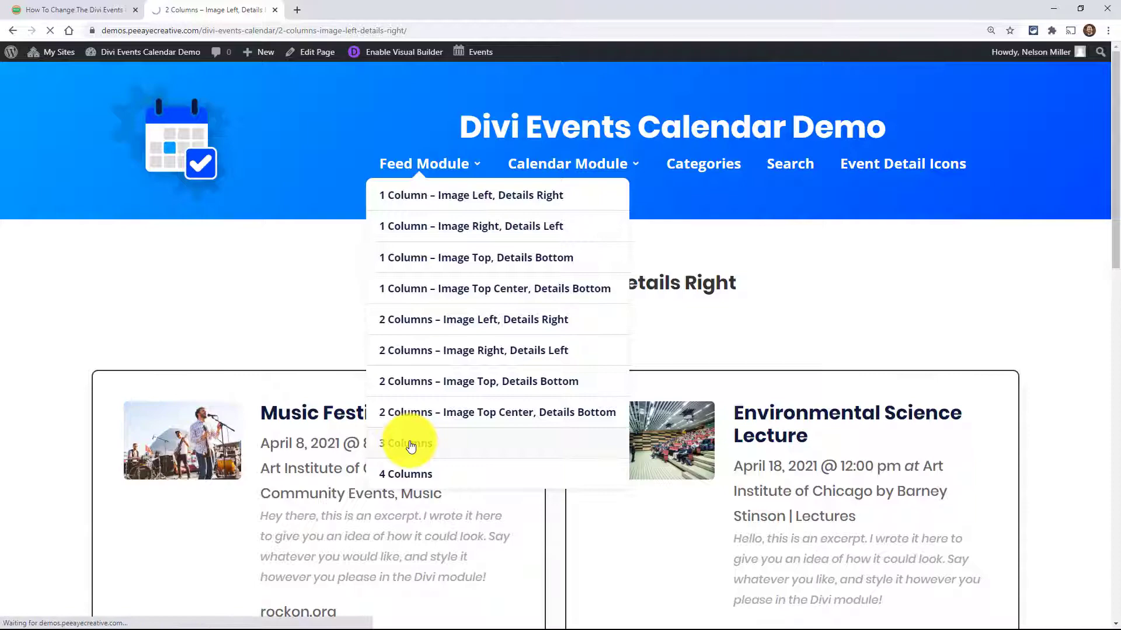
click(406, 443)
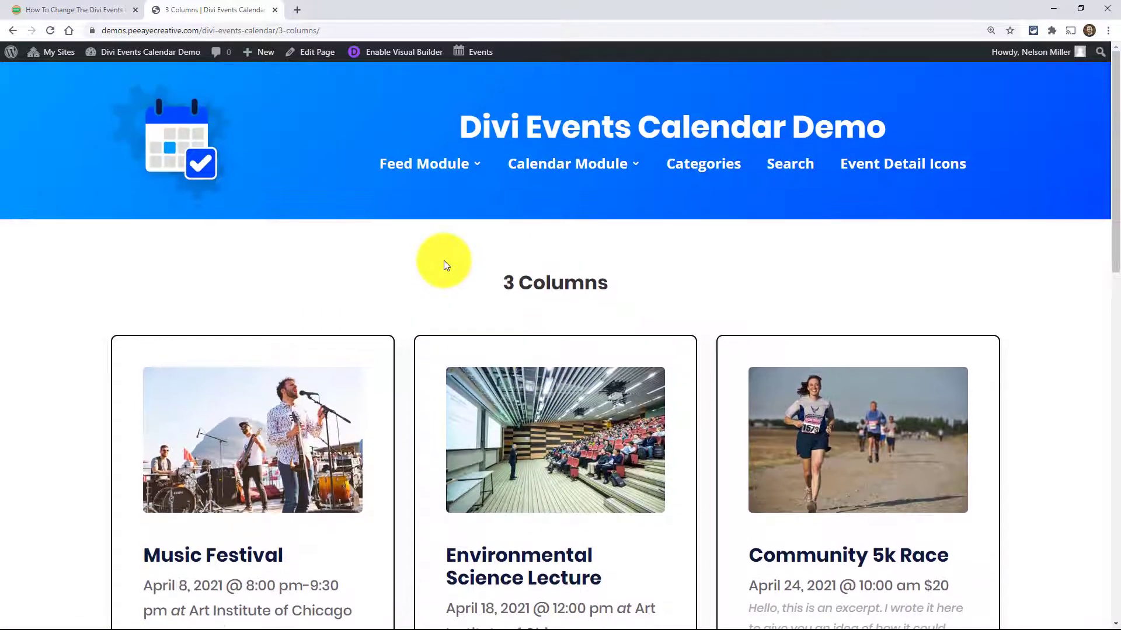
mouse_move(330, 47)
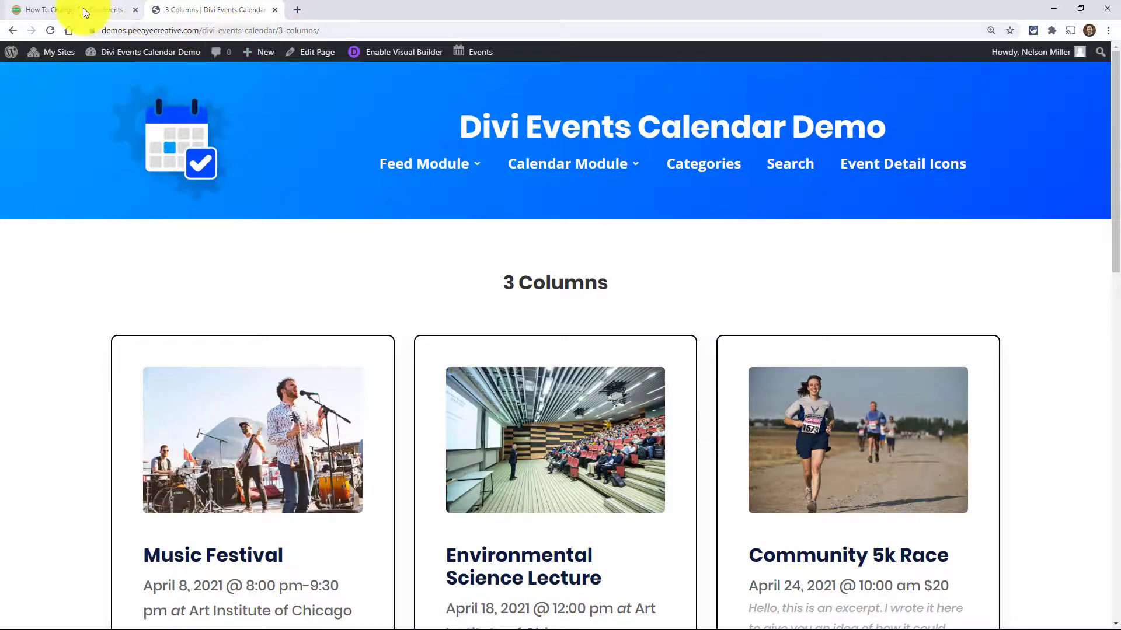
Step: Return to the Pee-Aye Creative tutorial post and read down through its CSS snippet and list example
click(71, 11)
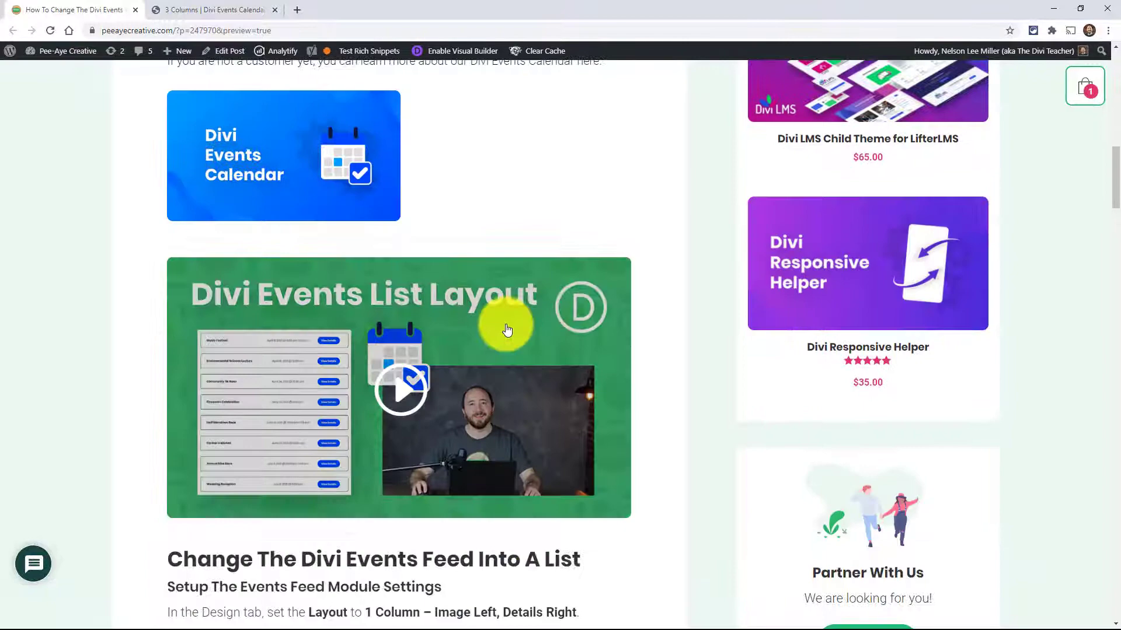
scroll(down, 3)
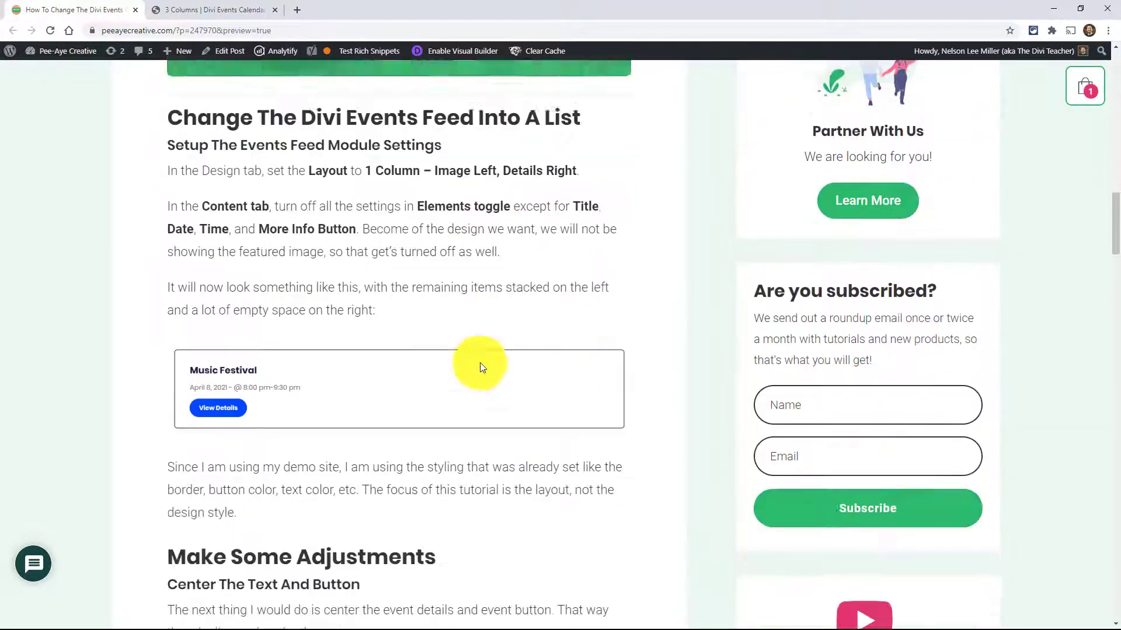
scroll(down, 3)
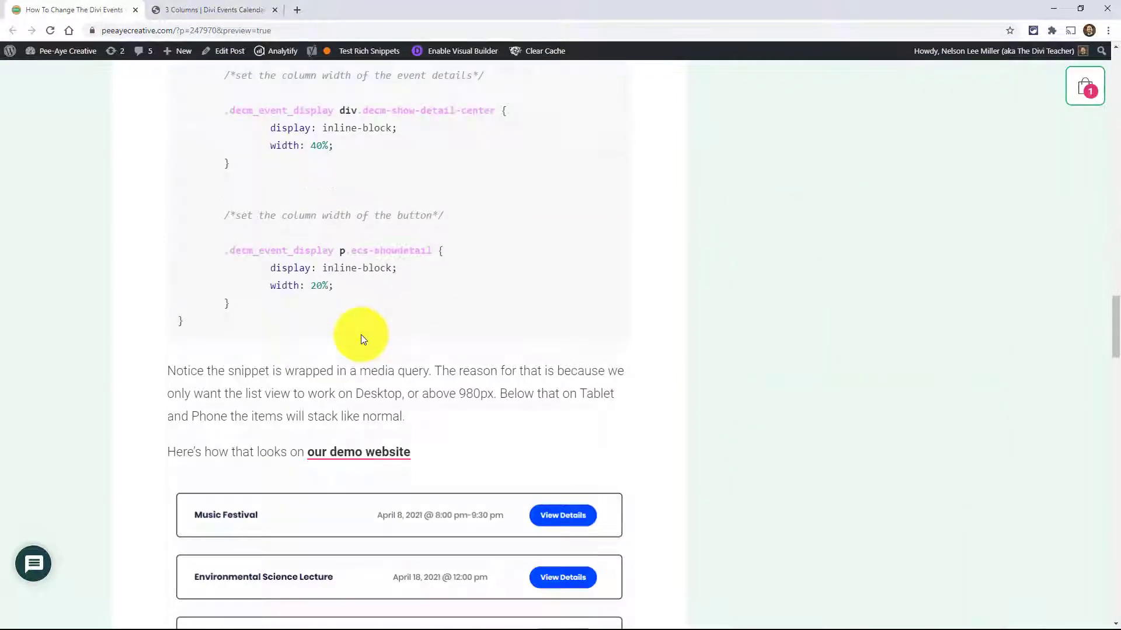
scroll(down, 3)
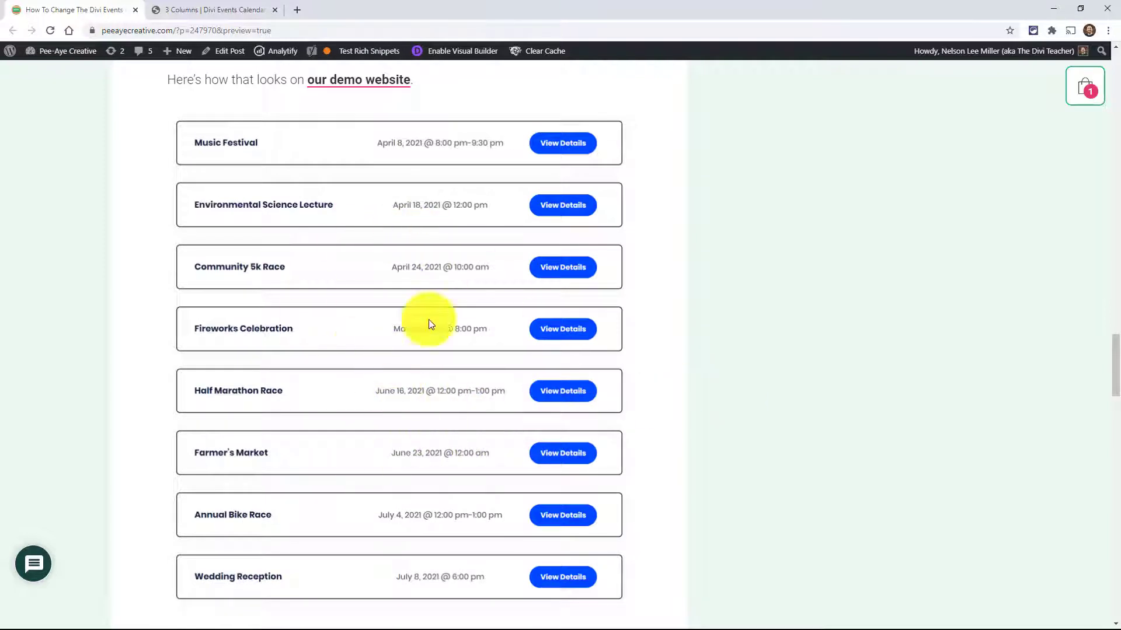
mouse_move(353, 201)
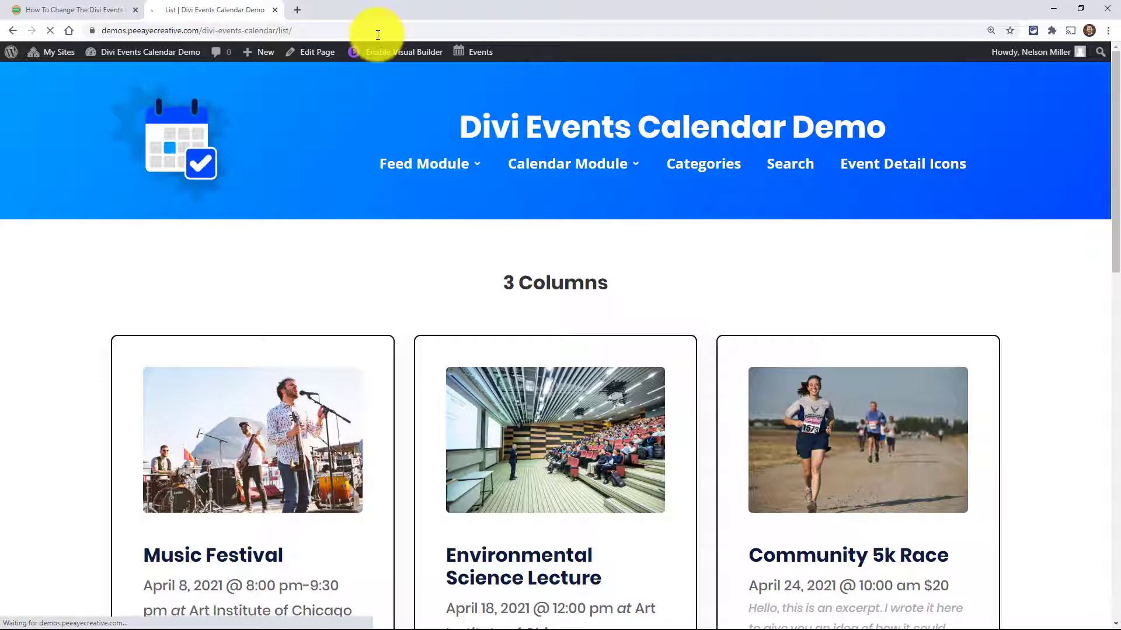
Step: Enable the Visual Builder on the List page and open the Events Feed module settings, collapsing Content
click(423, 163)
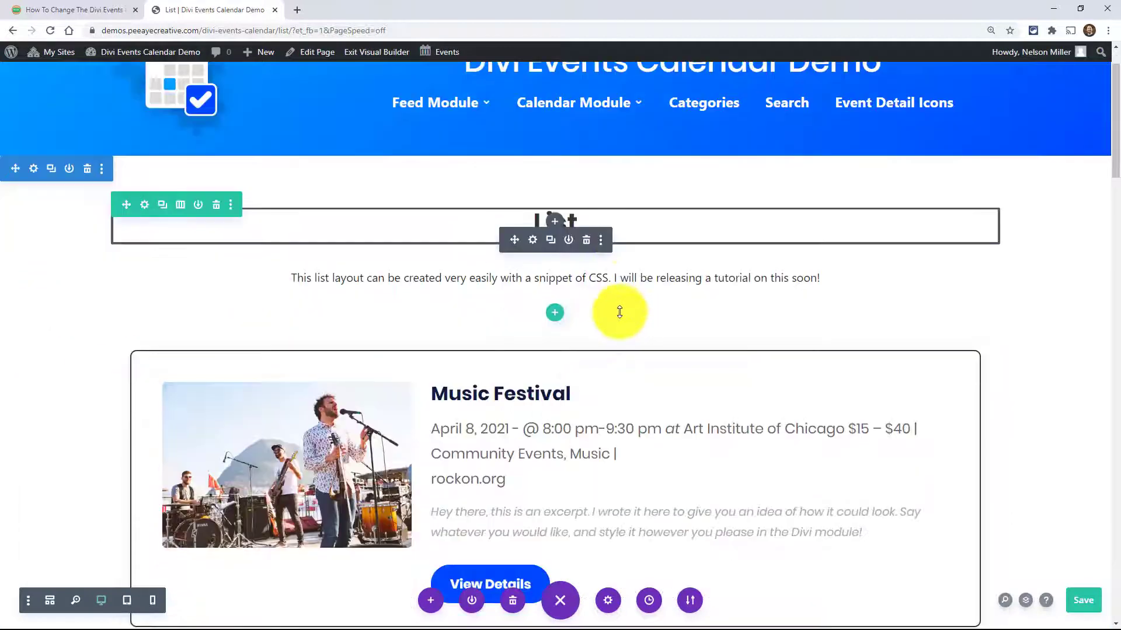
scroll(down, 3)
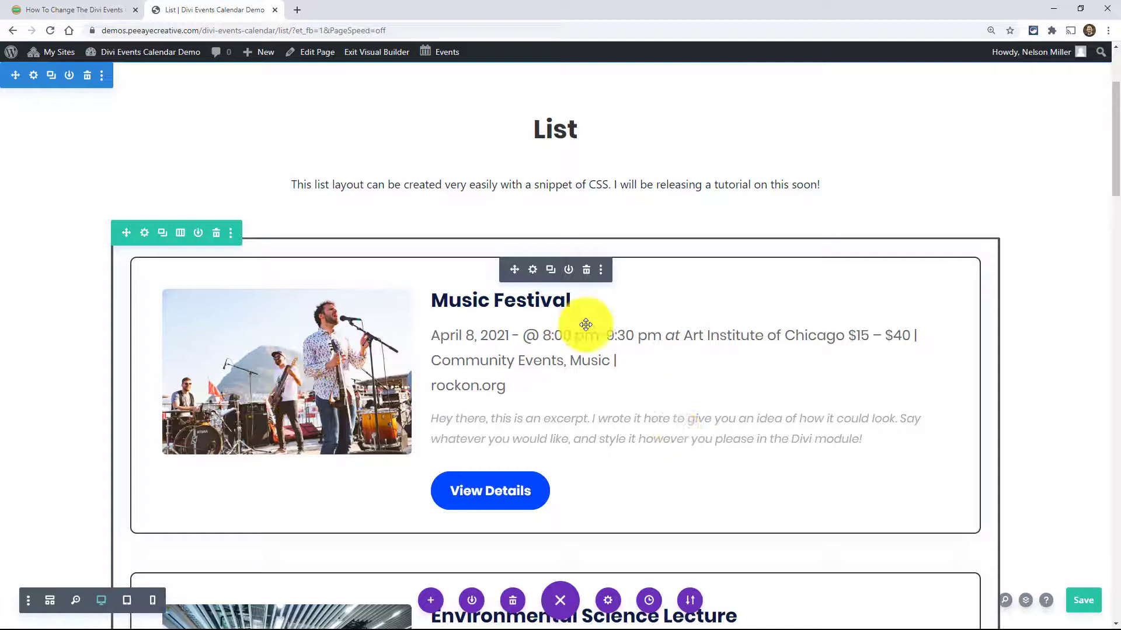
click(533, 269)
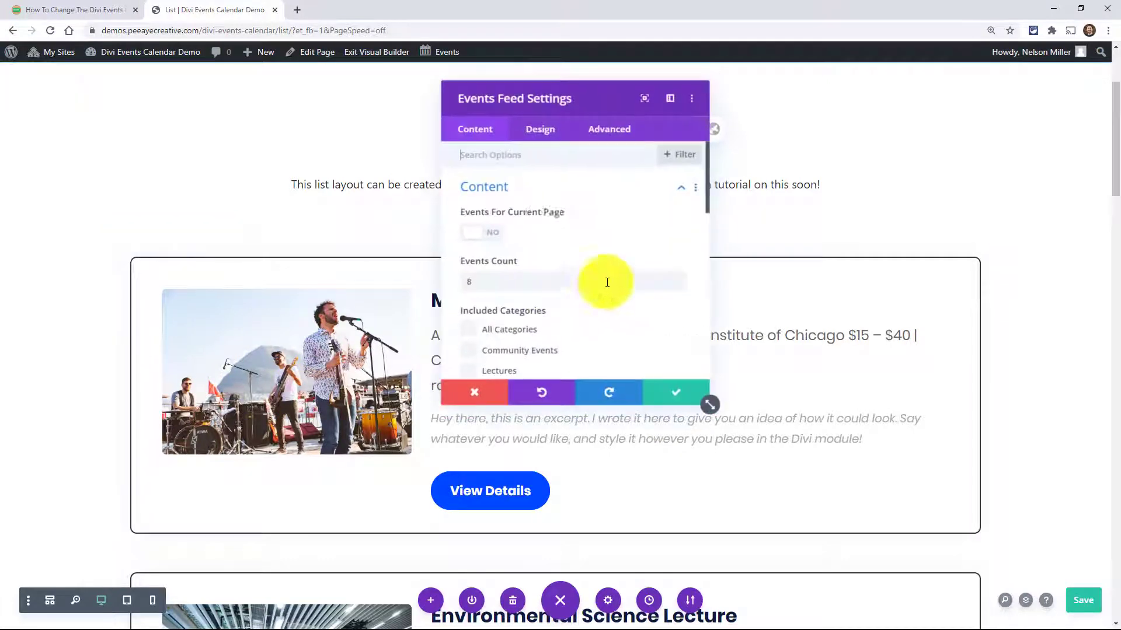
click(539, 128)
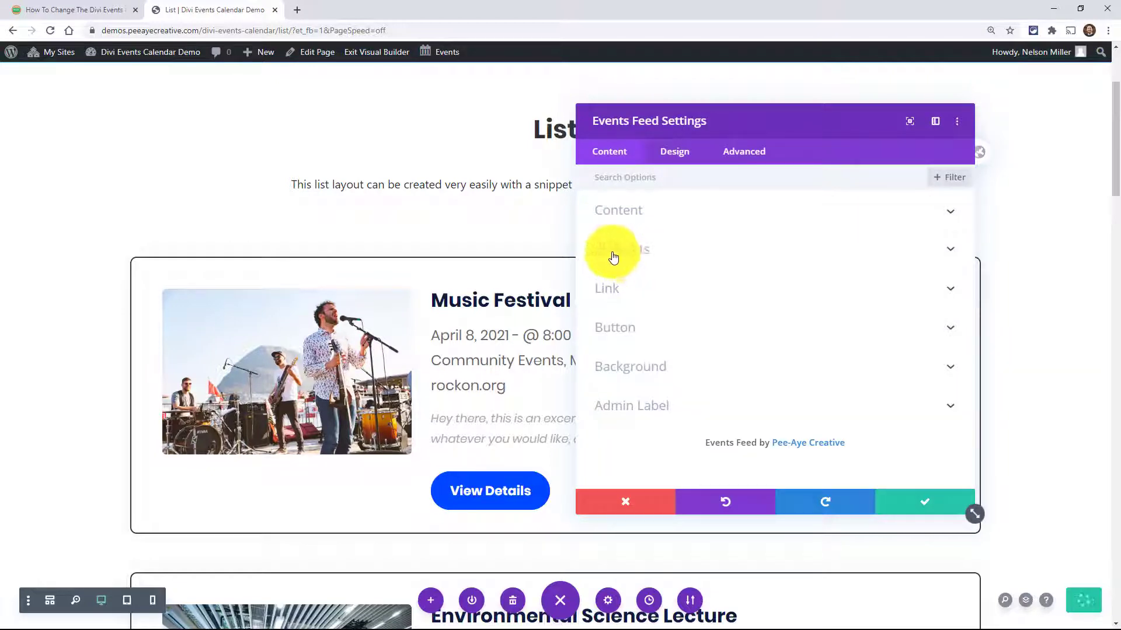
Step: In the Elements options, hide the featured image, event organizer and event price
click(614, 248)
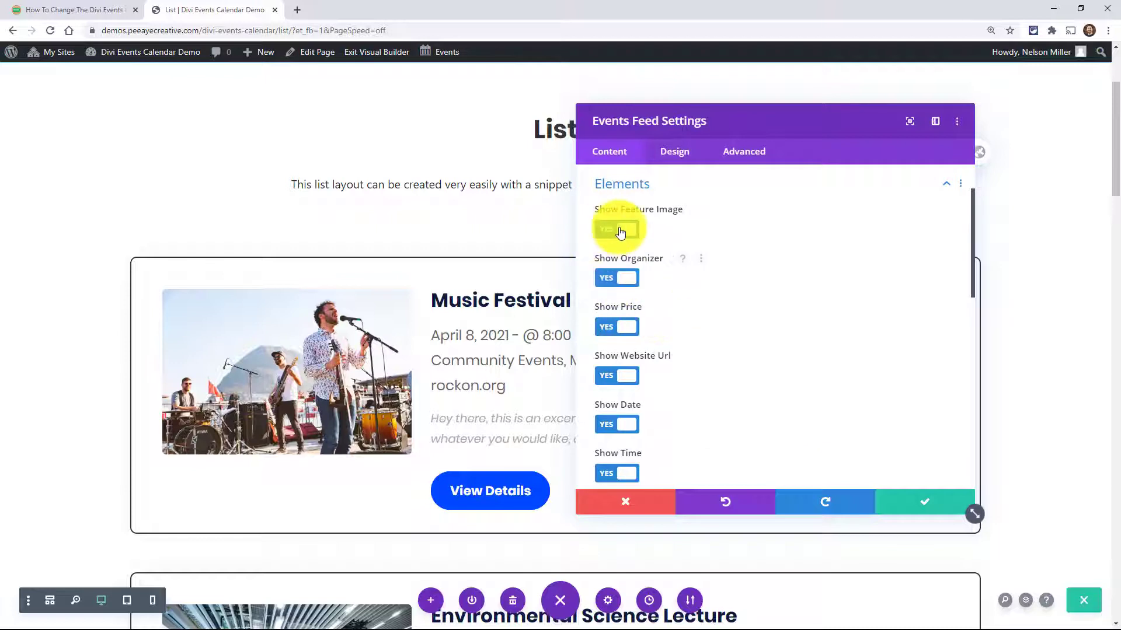
click(616, 228)
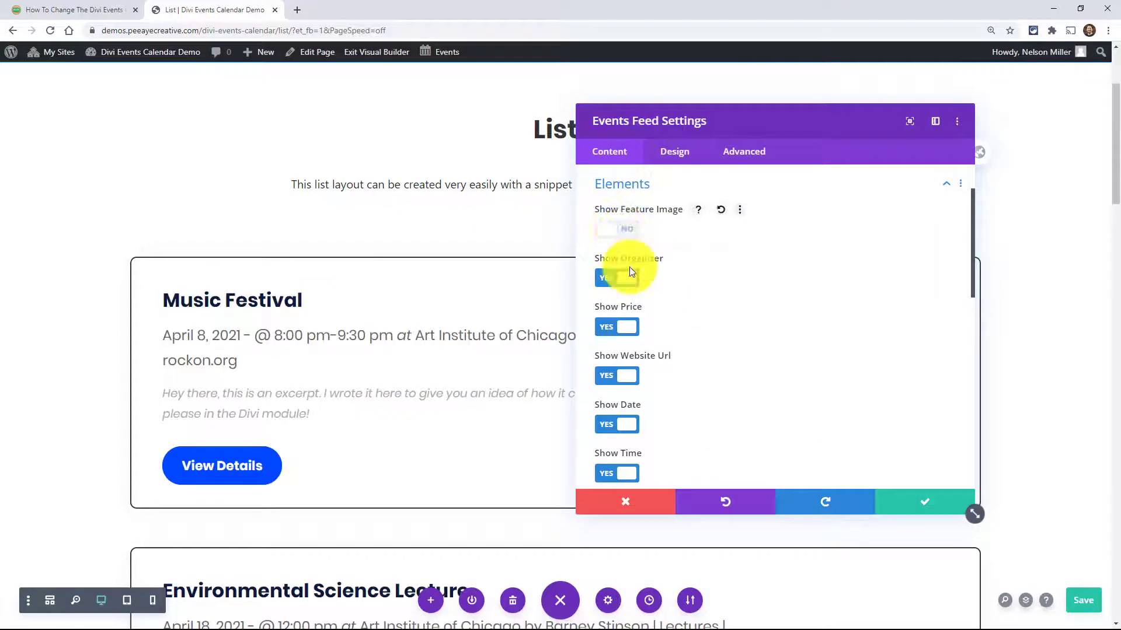
click(617, 278)
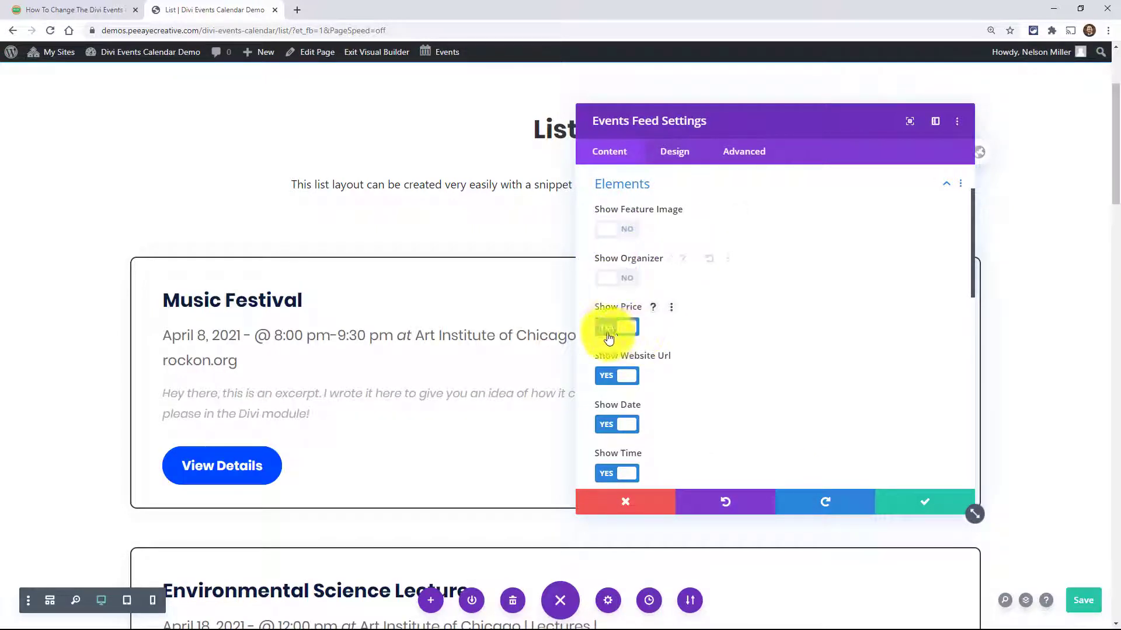
click(616, 327)
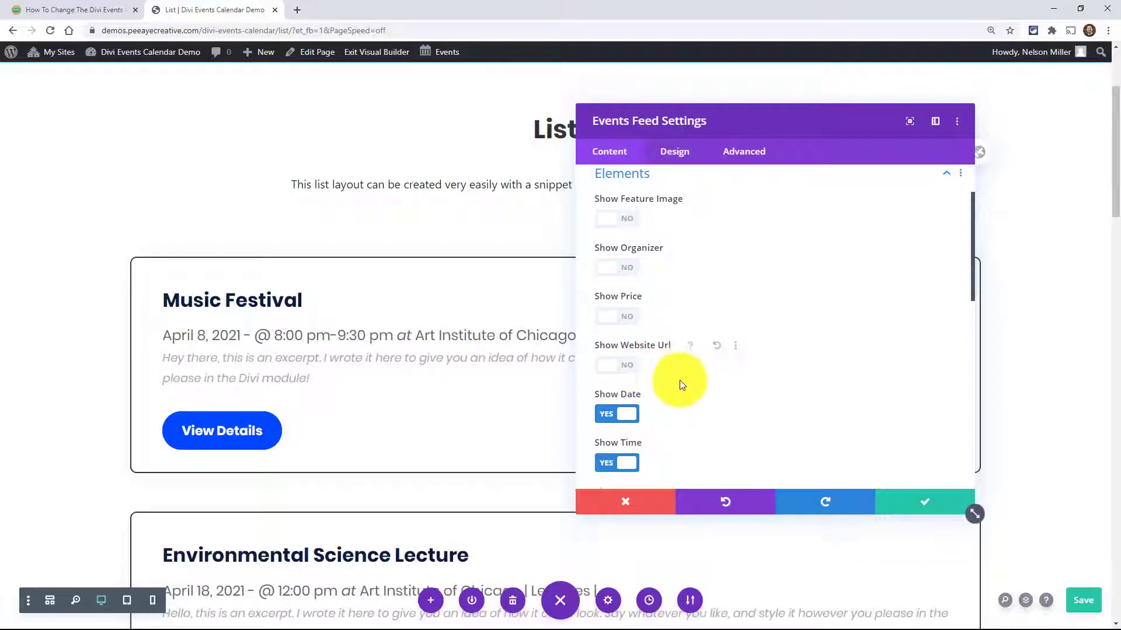
Step: Review the remaining element toggles with the settings moved aside, then return to the tutorial post
scroll(down, 3)
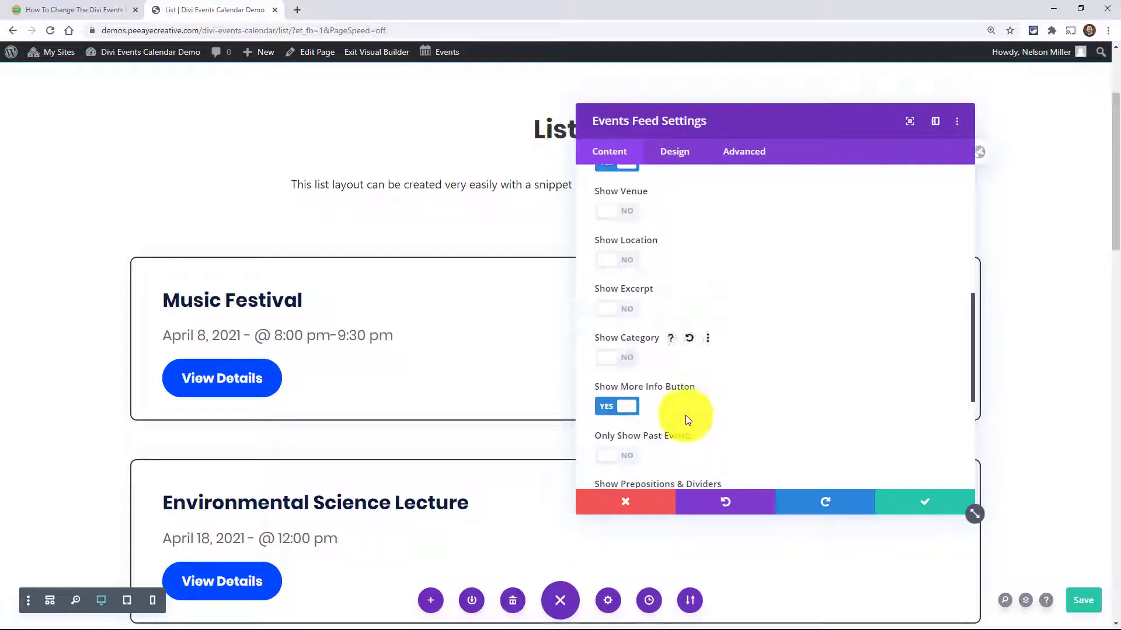
scroll(down, 3)
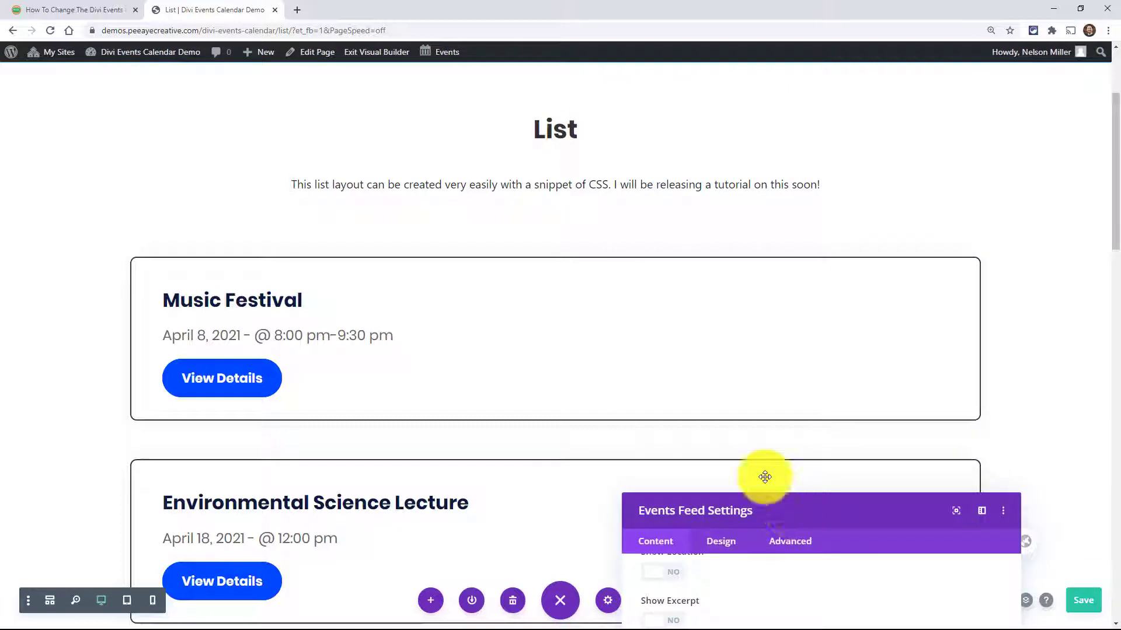
drag(763, 477, 645, 124)
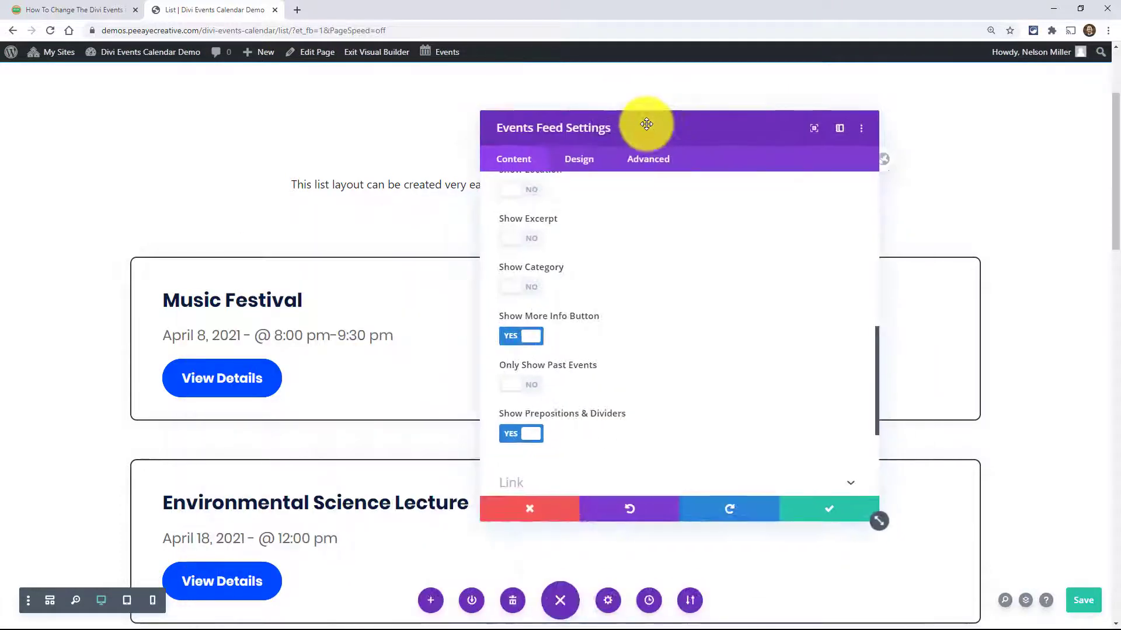
drag(645, 124, 734, 137)
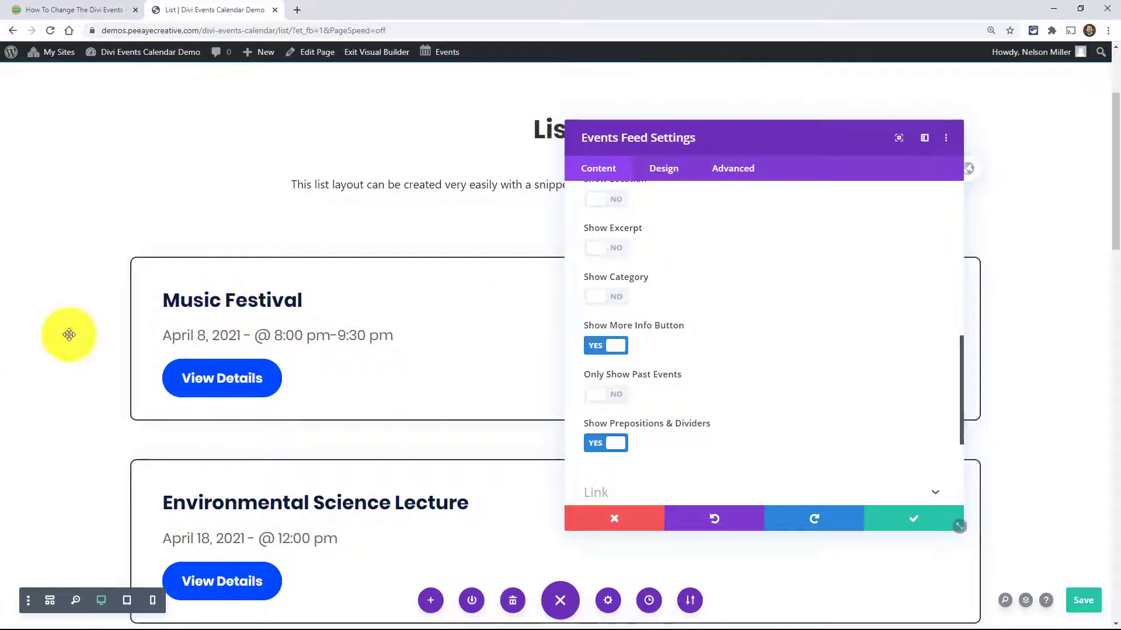
scroll(down, 3)
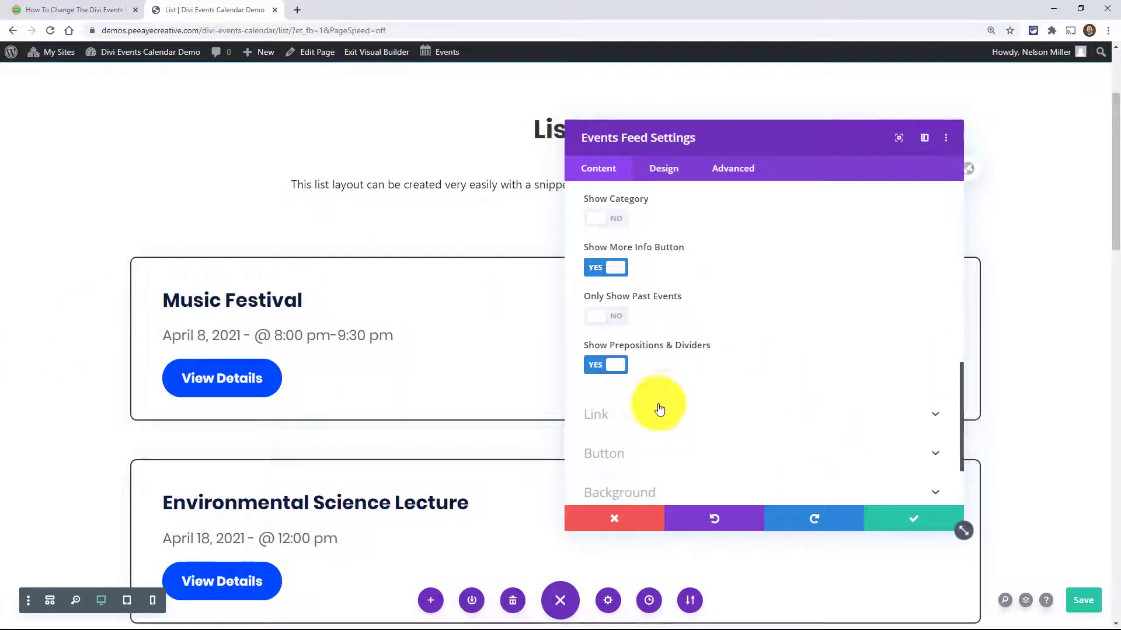
click(70, 10)
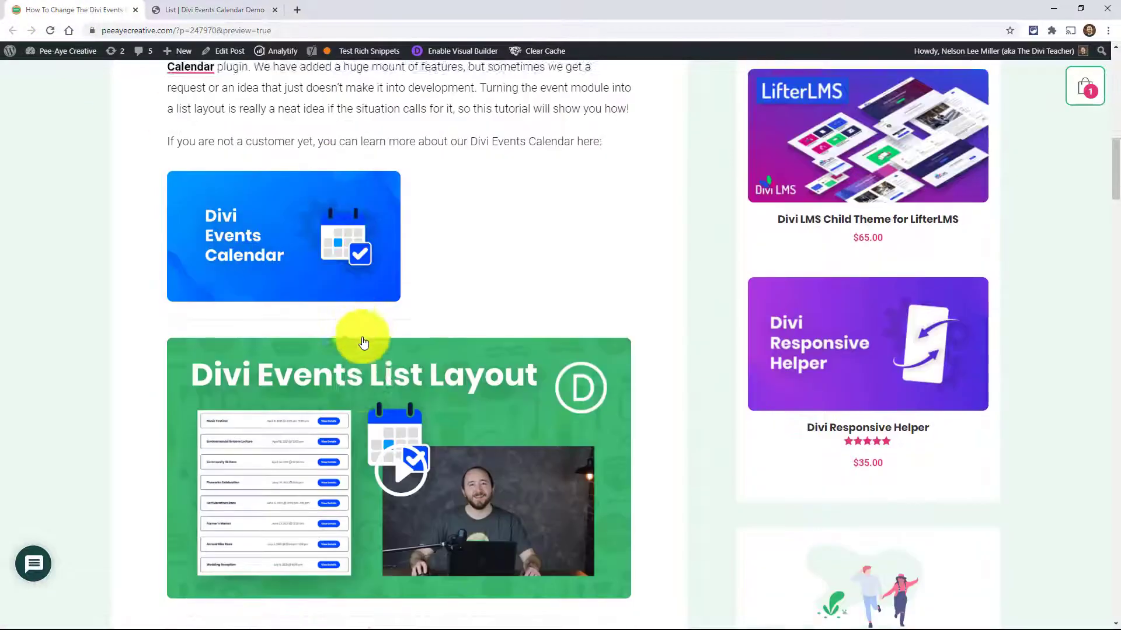
Step: Scroll to the tutorial's media-query CSS block and copy the whole column-width snippet
scroll(down, 3)
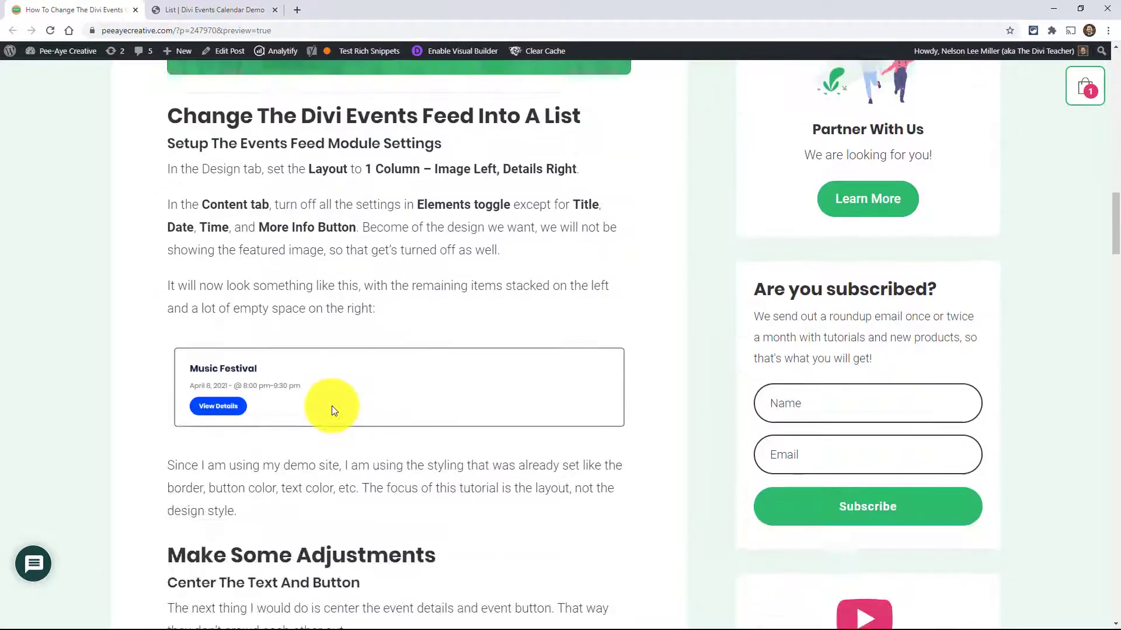
scroll(down, 3)
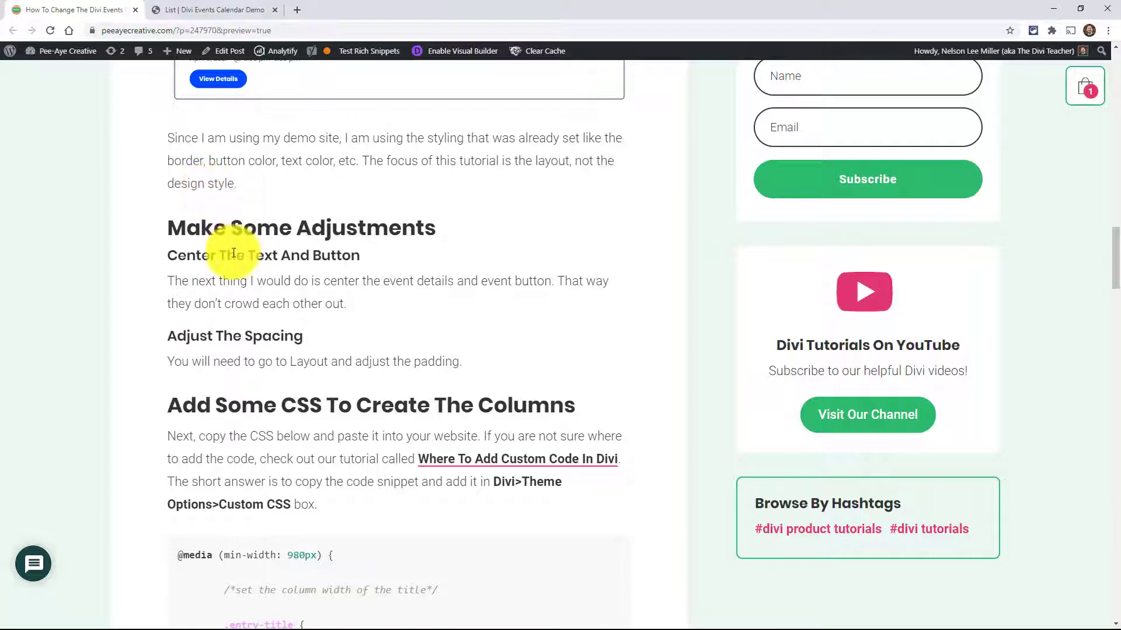
scroll(down, 3)
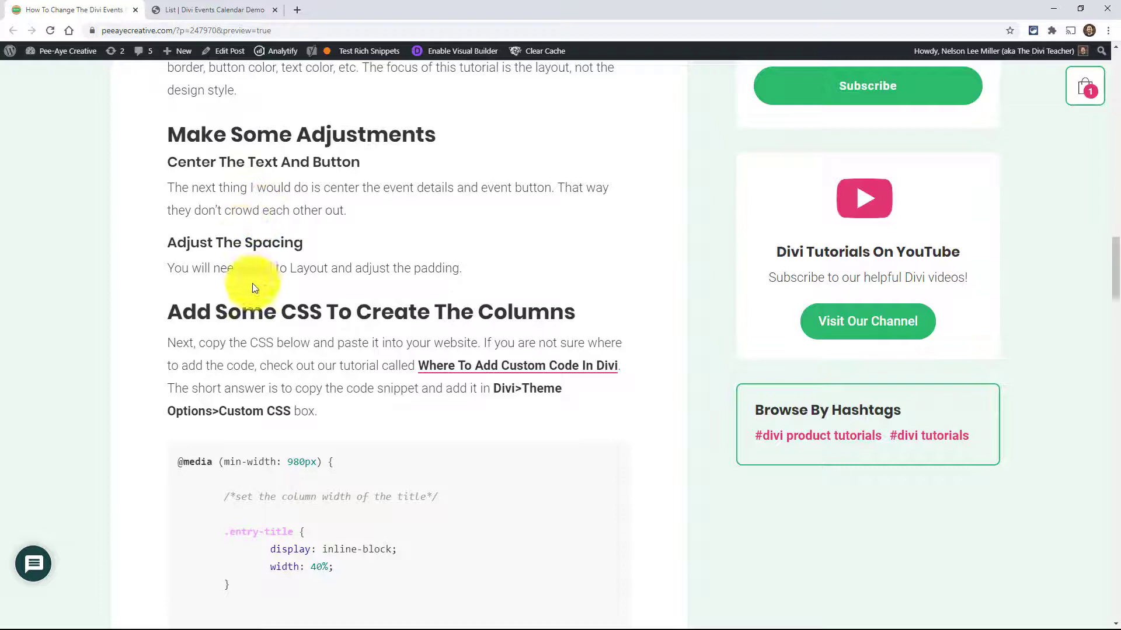
scroll(down, 3)
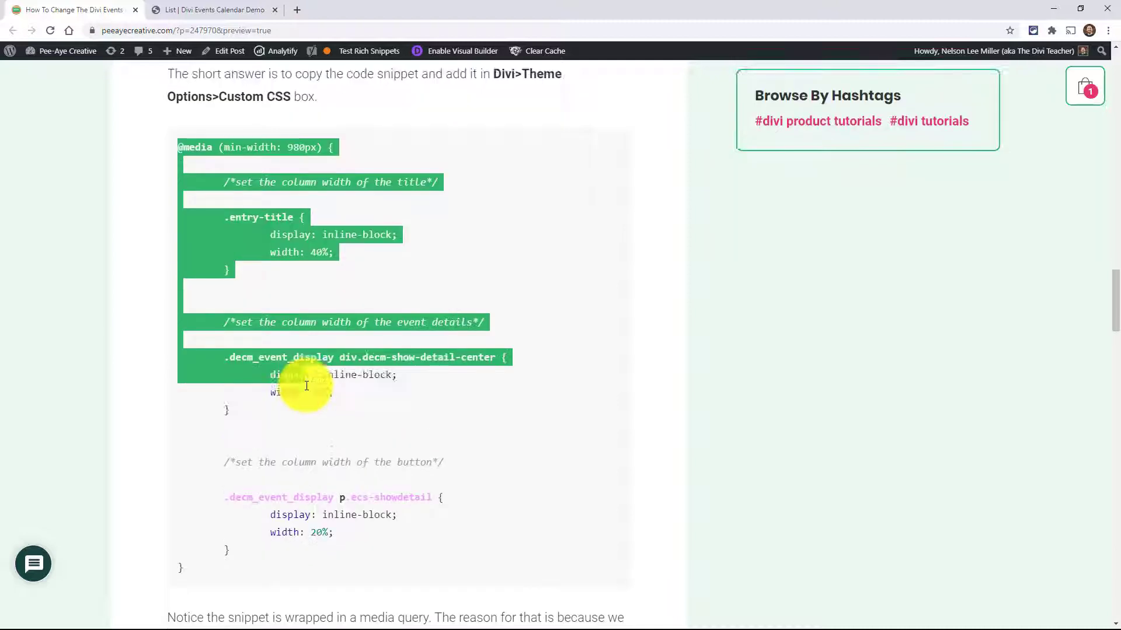
scroll(down, 3)
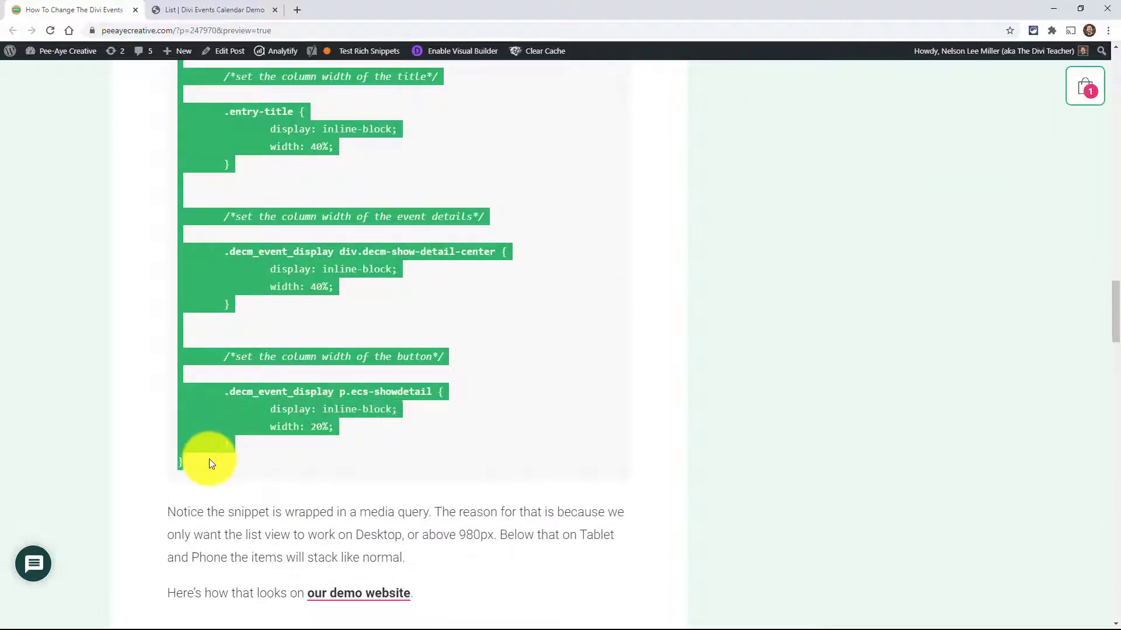
mouse_move(314, 352)
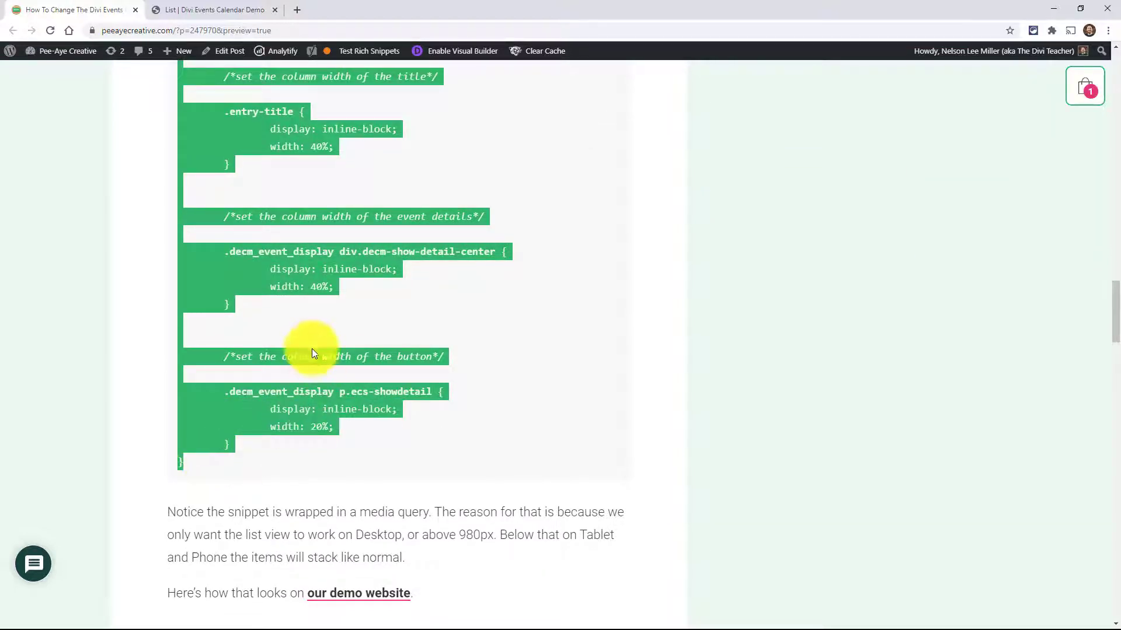
scroll(up, 3)
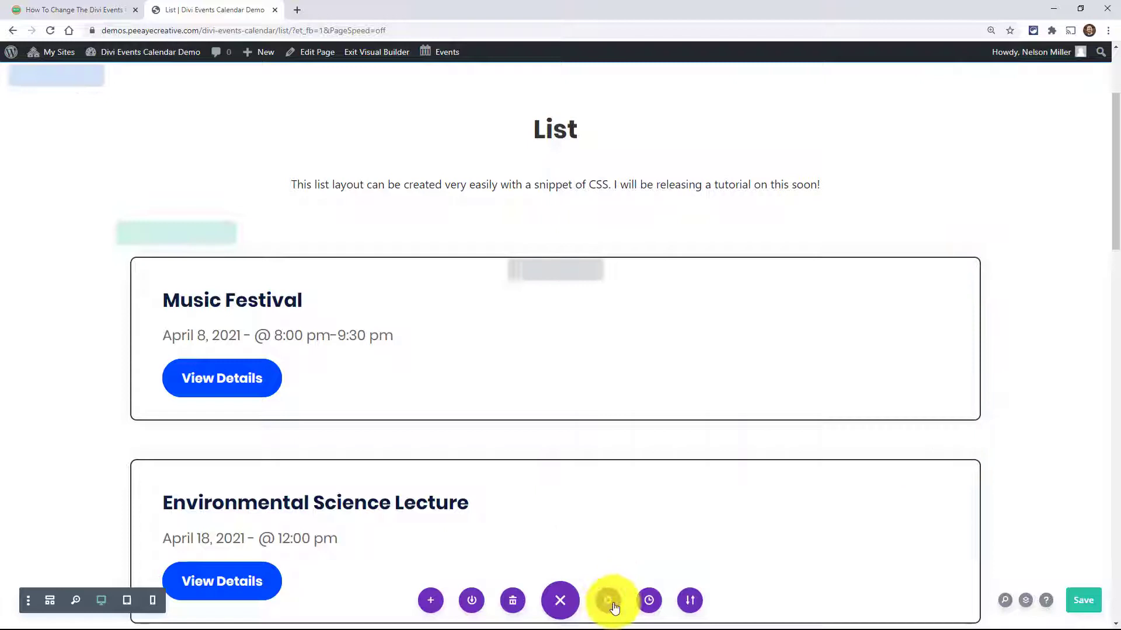
Step: Paste the copied column CSS into Page Settings > Advanced > Custom CSS and check the one-row event layout
click(607, 600)
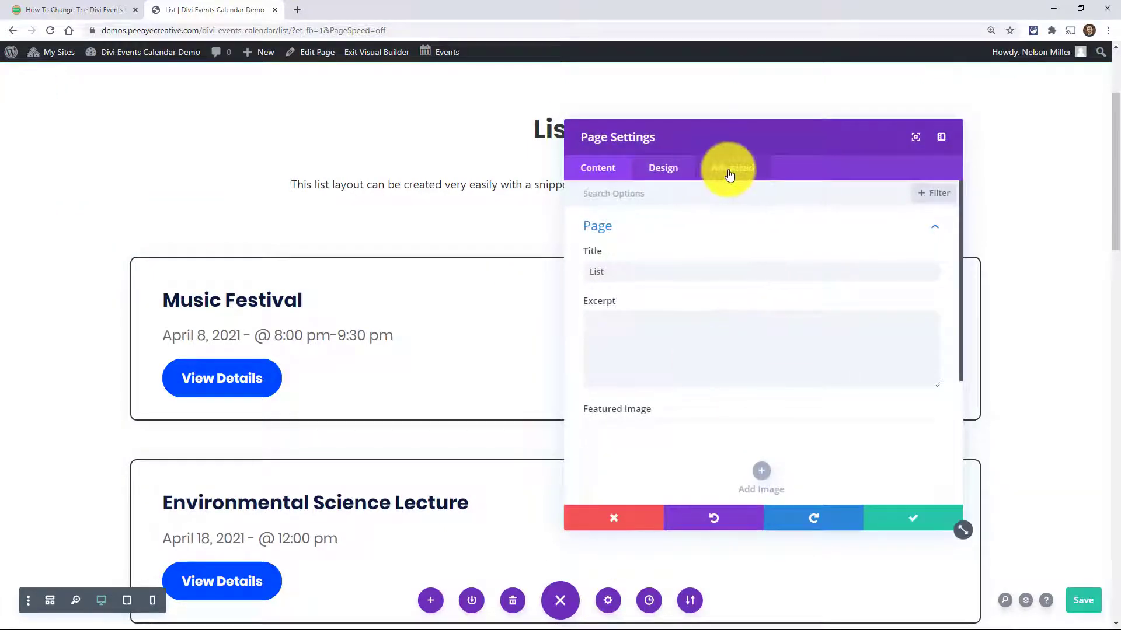
click(732, 169)
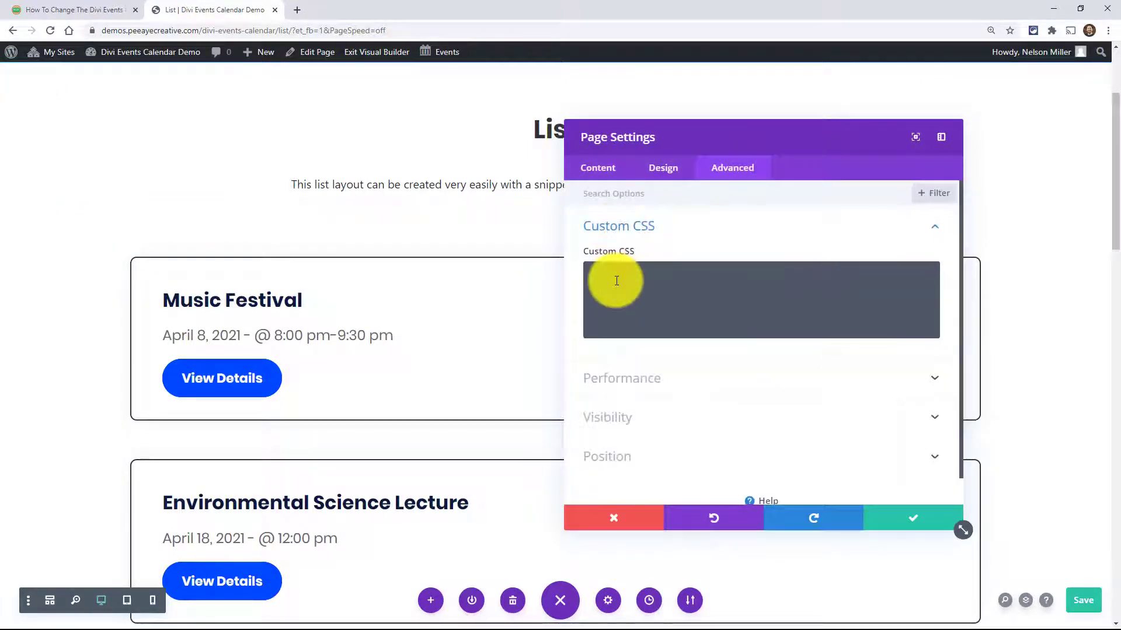
click(616, 280)
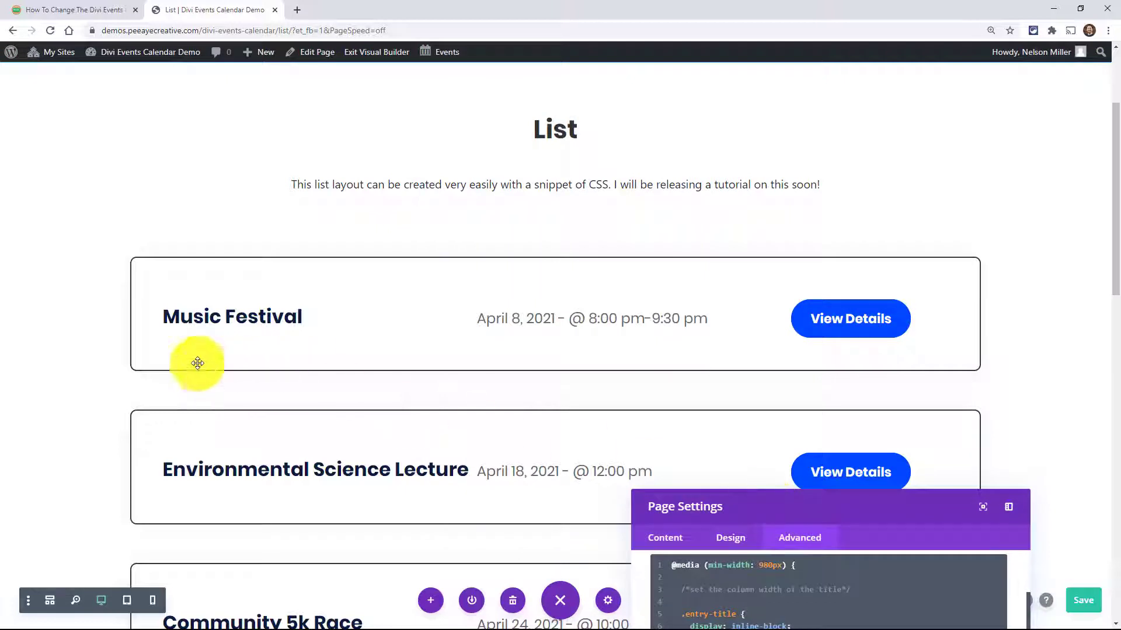
mouse_move(733, 516)
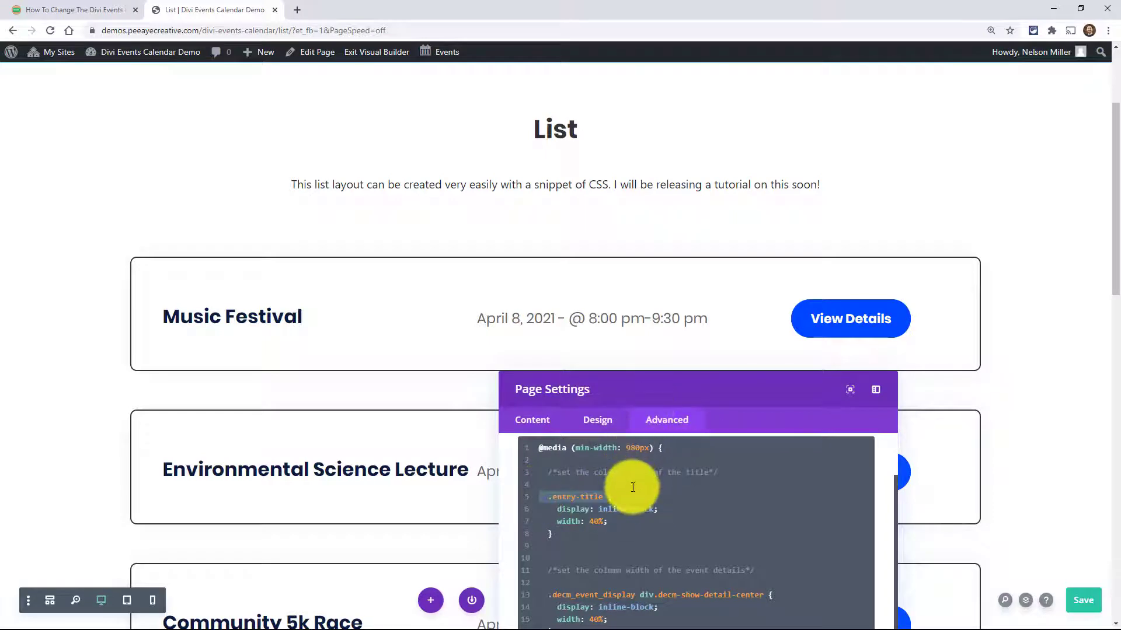
scroll(down, 3)
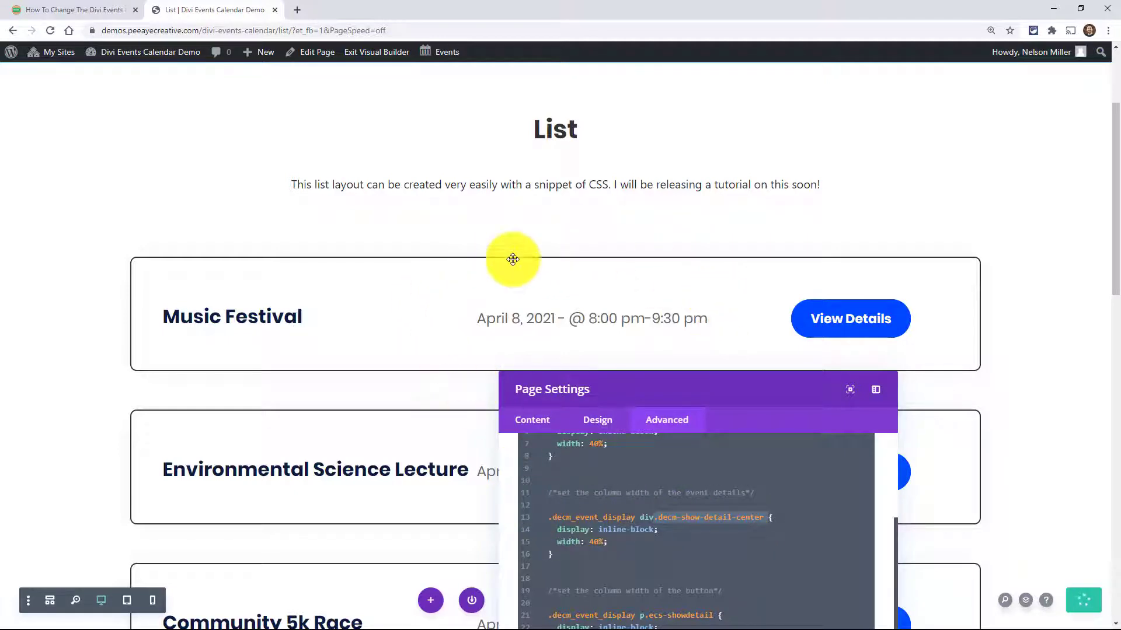
mouse_move(436, 380)
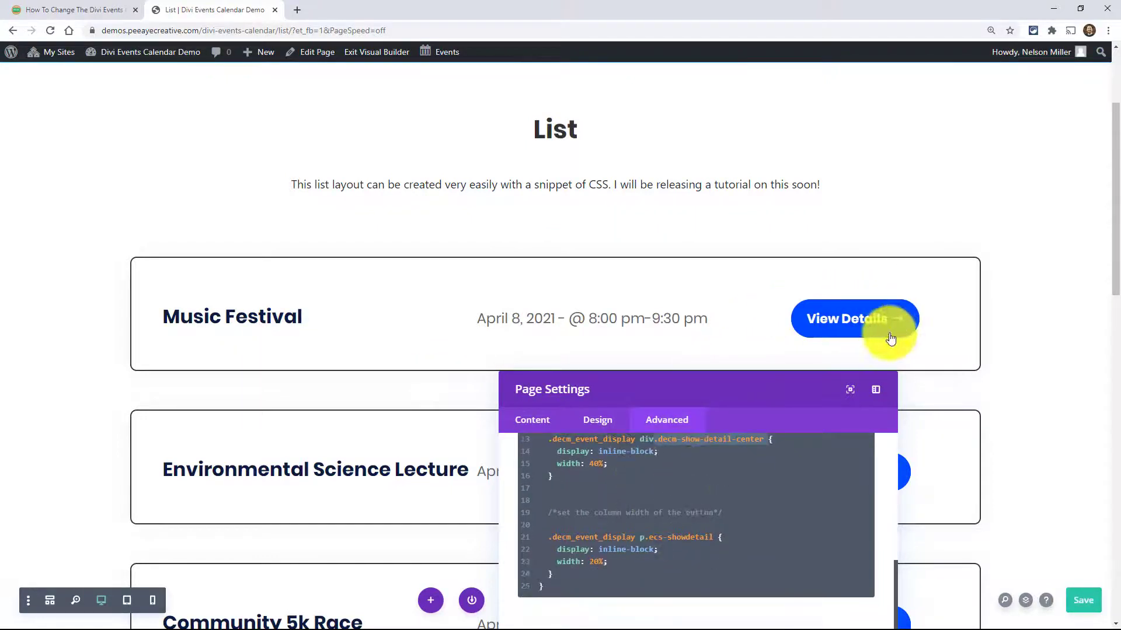
mouse_move(715, 537)
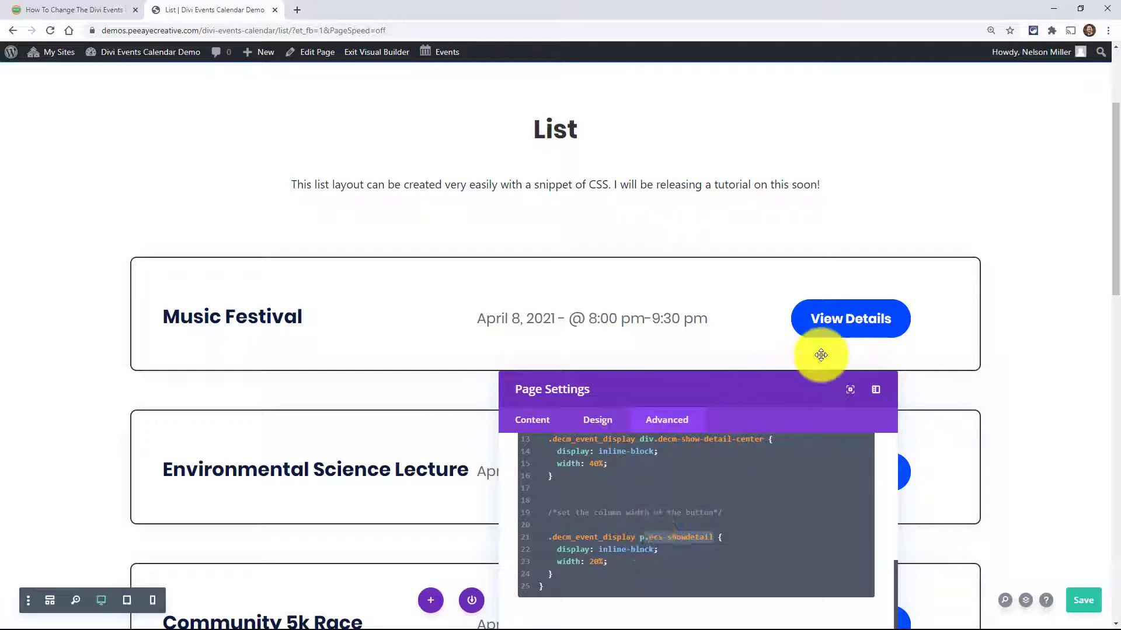
mouse_move(900, 347)
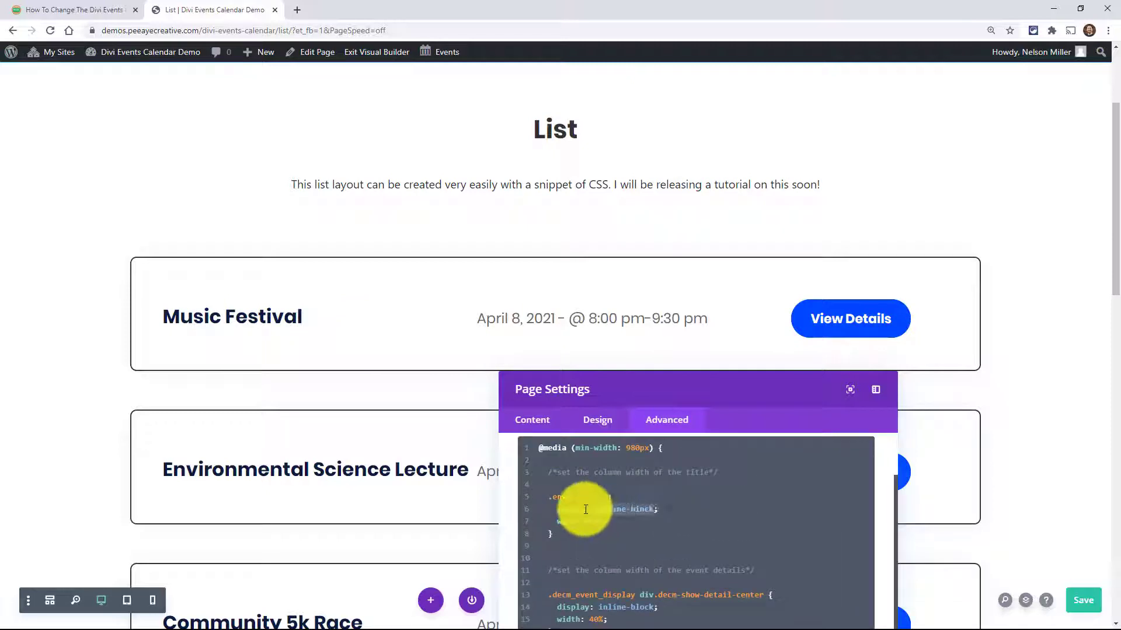
scroll(down, 3)
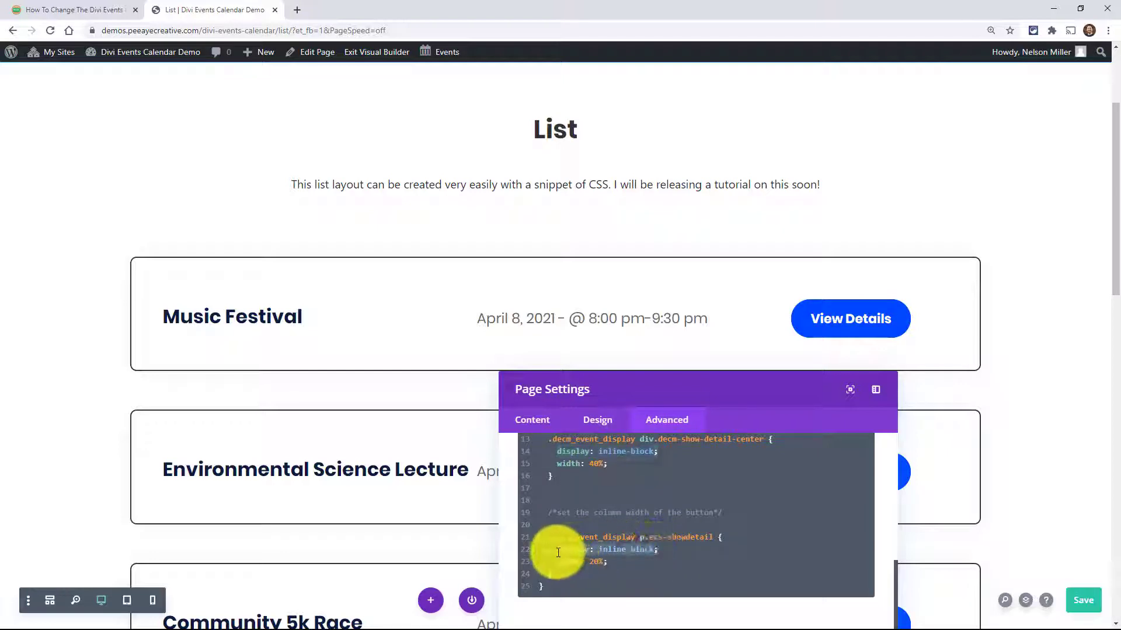
scroll(down, 3)
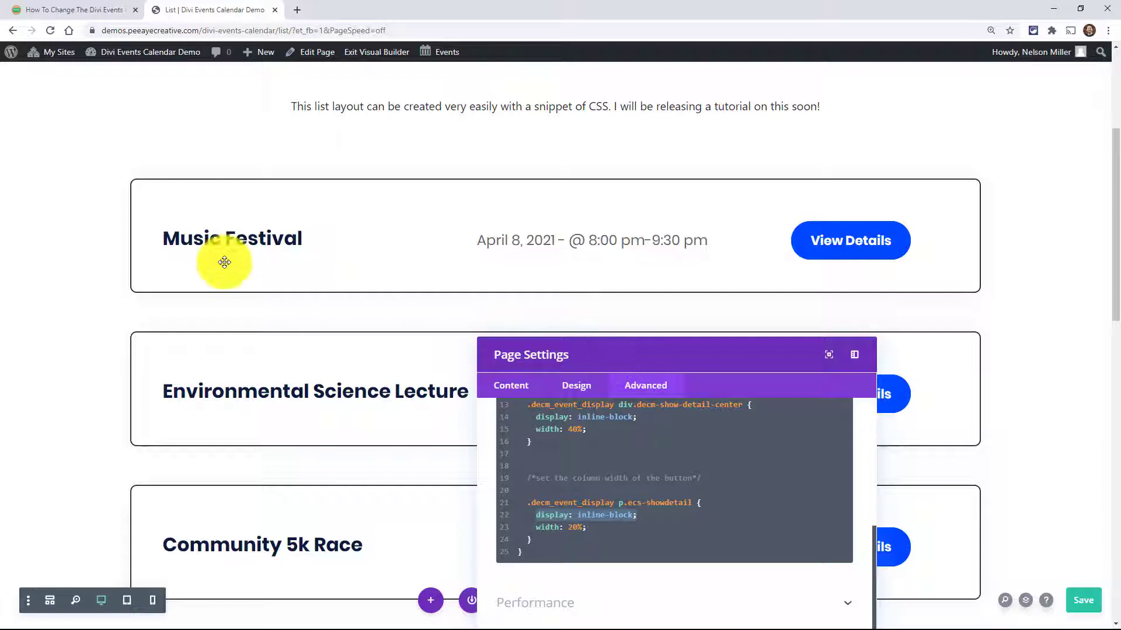
mouse_move(165, 244)
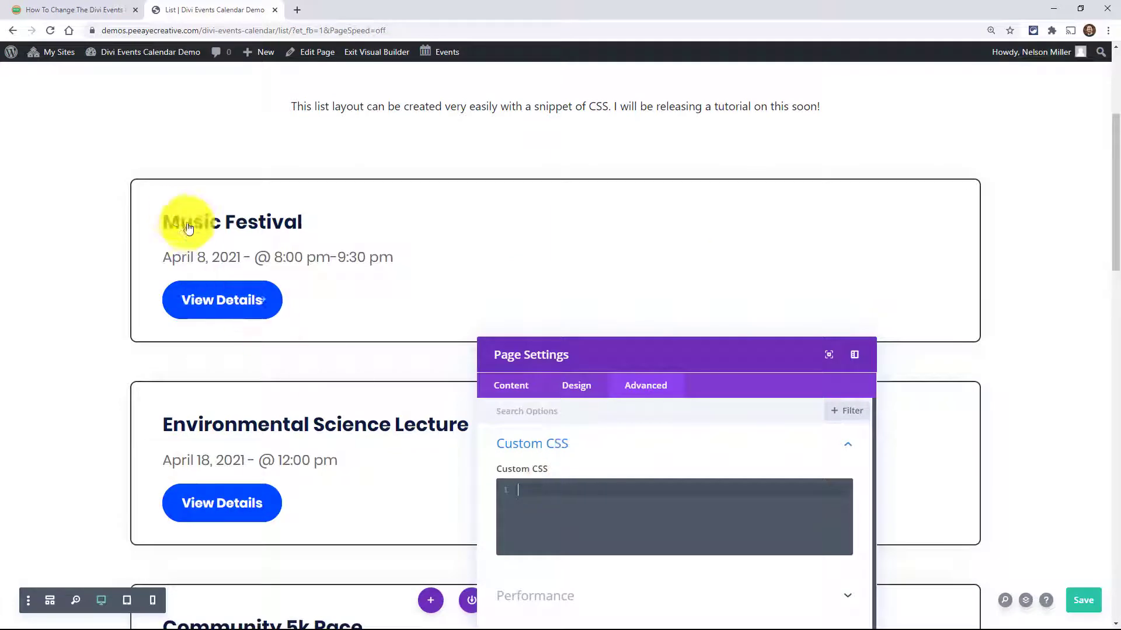
mouse_move(170, 225)
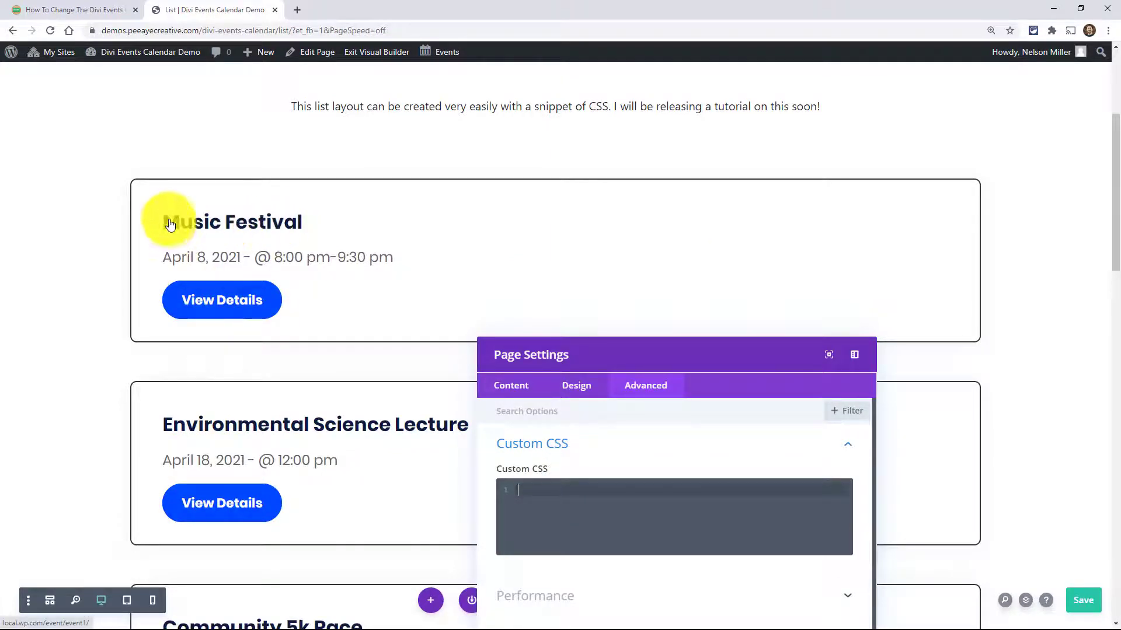
mouse_move(262, 232)
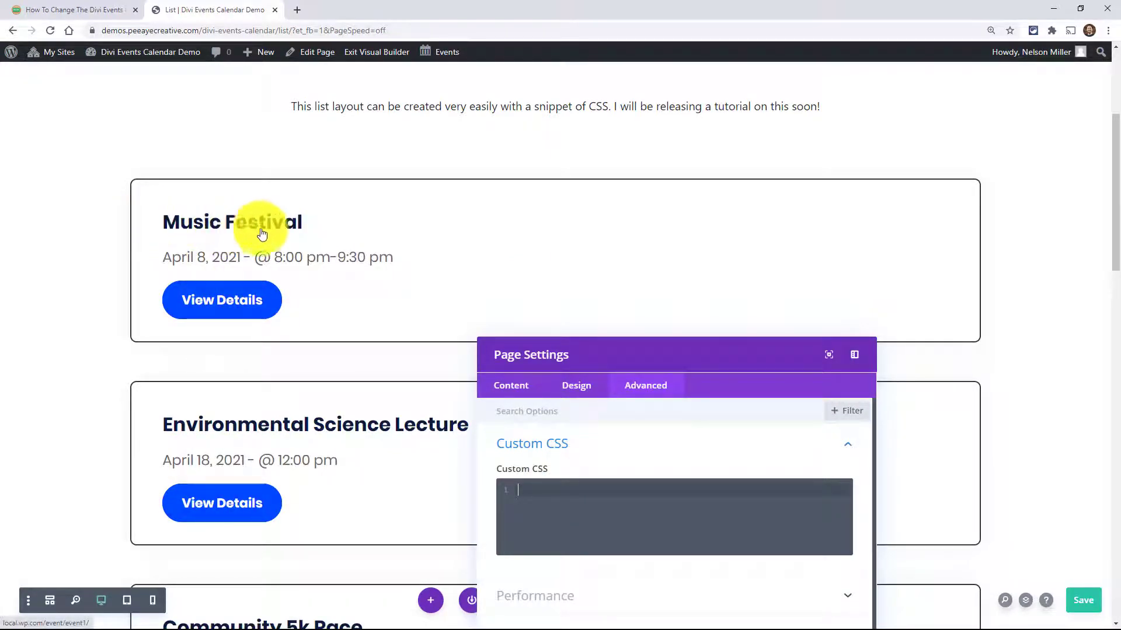
mouse_move(212, 205)
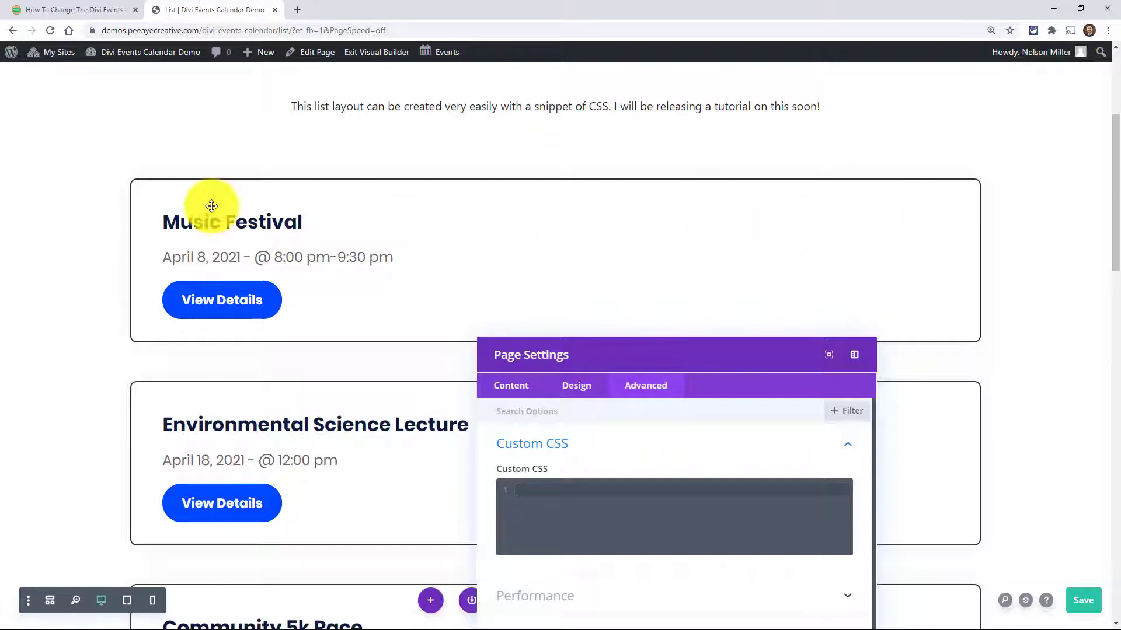
mouse_move(911, 266)
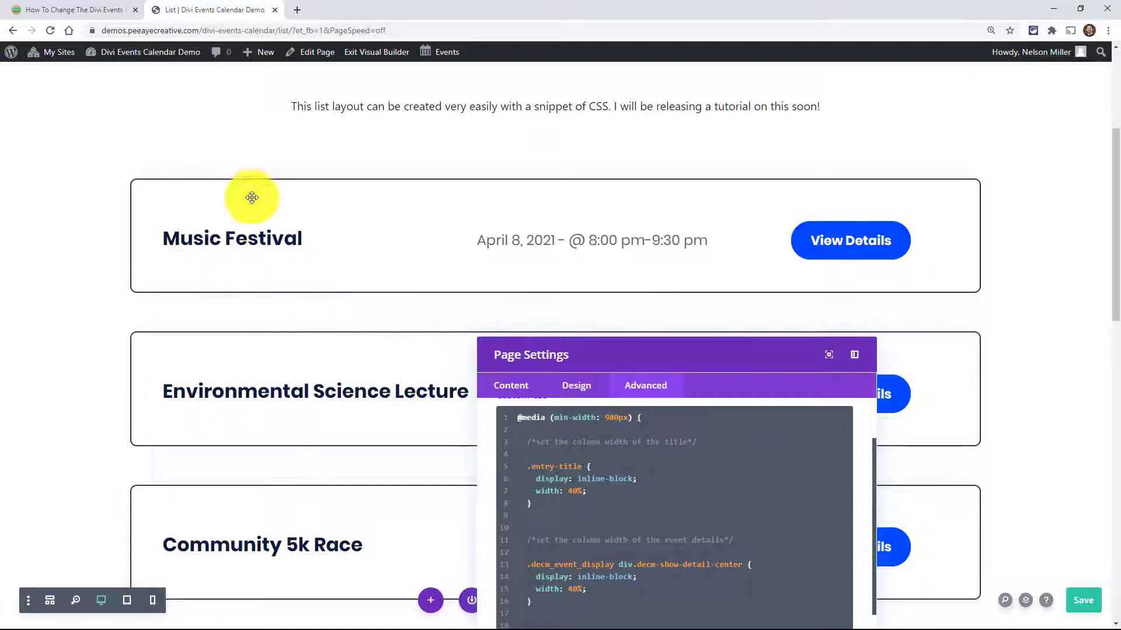
mouse_move(278, 238)
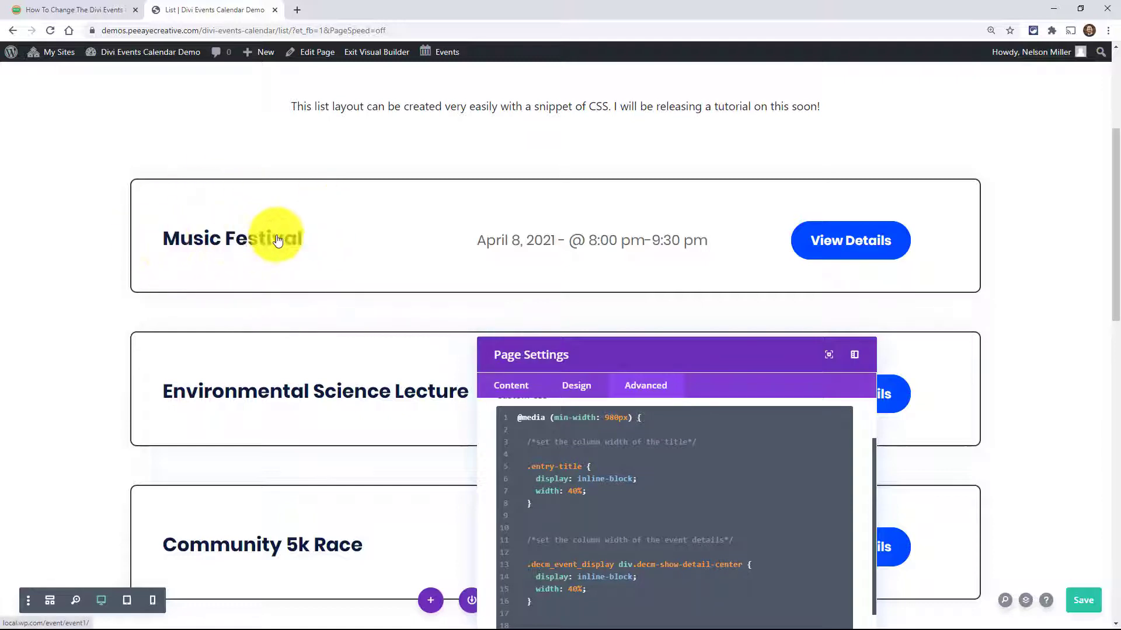
mouse_move(604, 474)
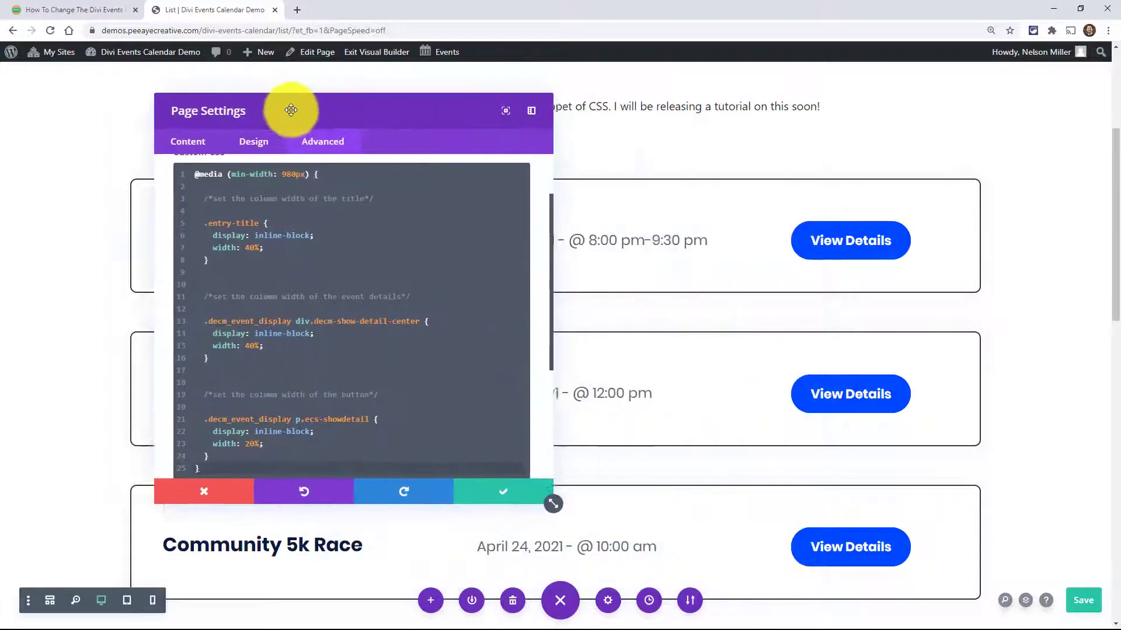
drag(291, 110, 488, 125)
text(3)
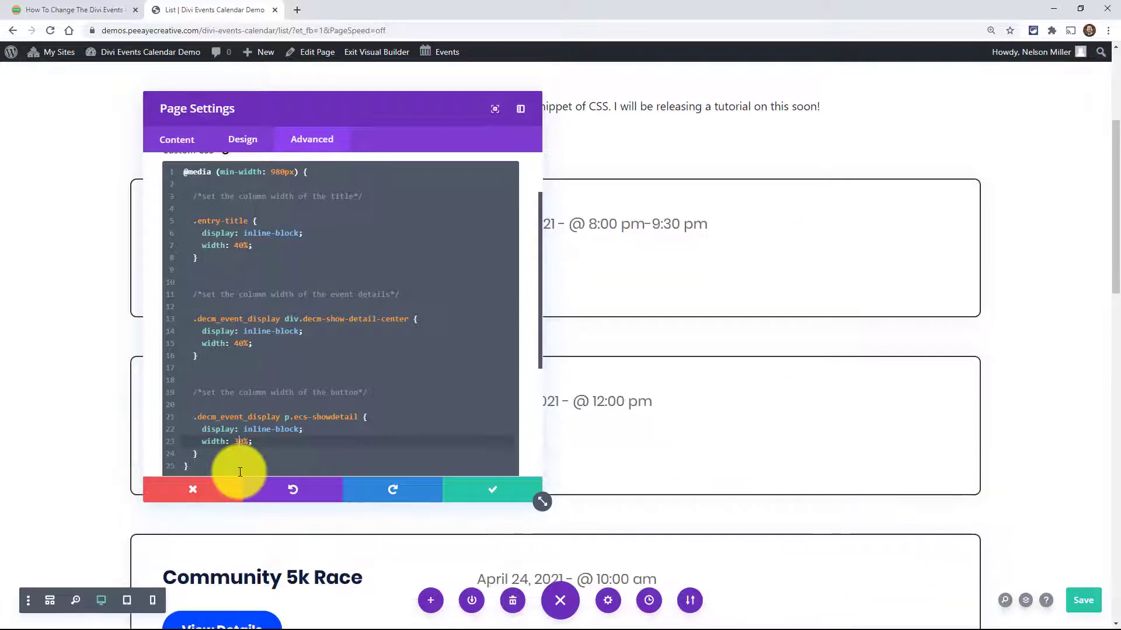
mouse_move(316, 124)
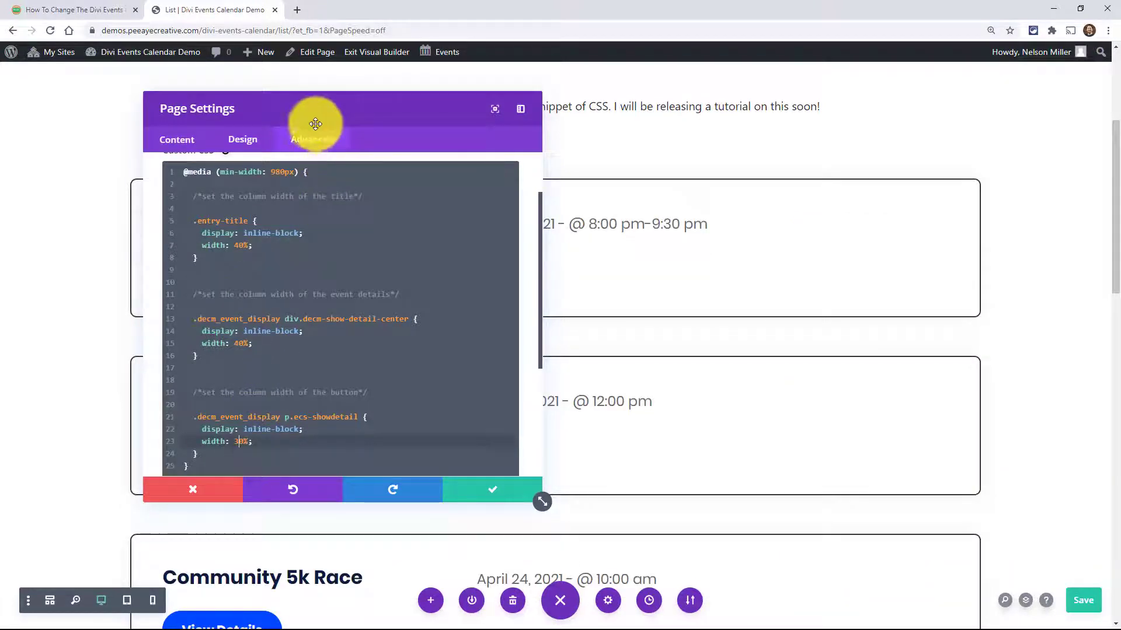
drag(316, 121, 786, 129)
text(2)
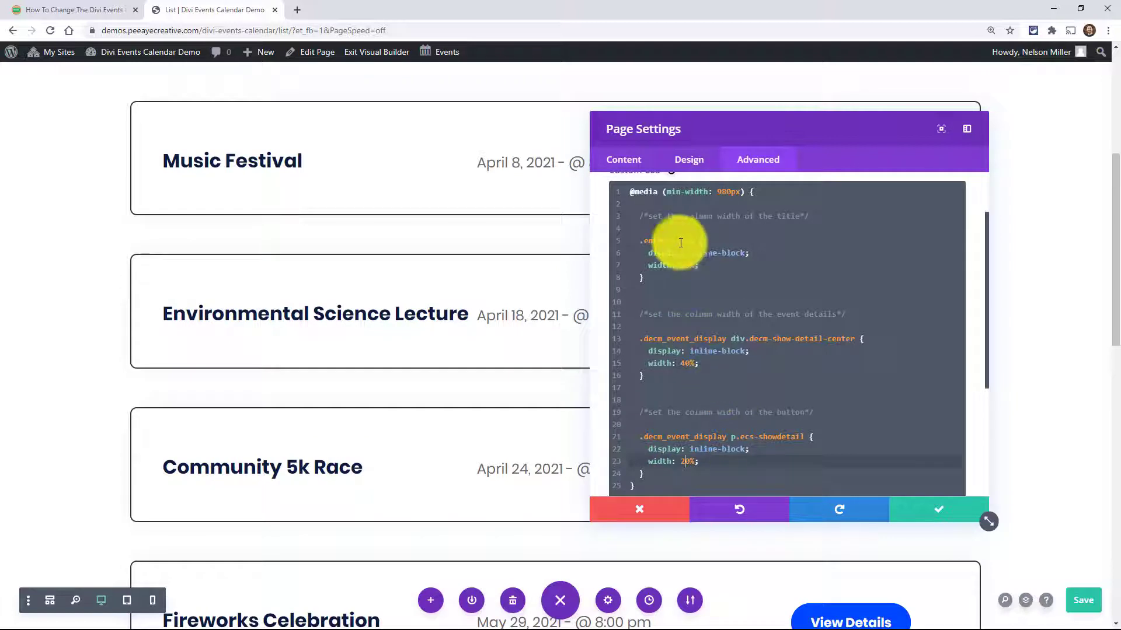
mouse_move(694, 264)
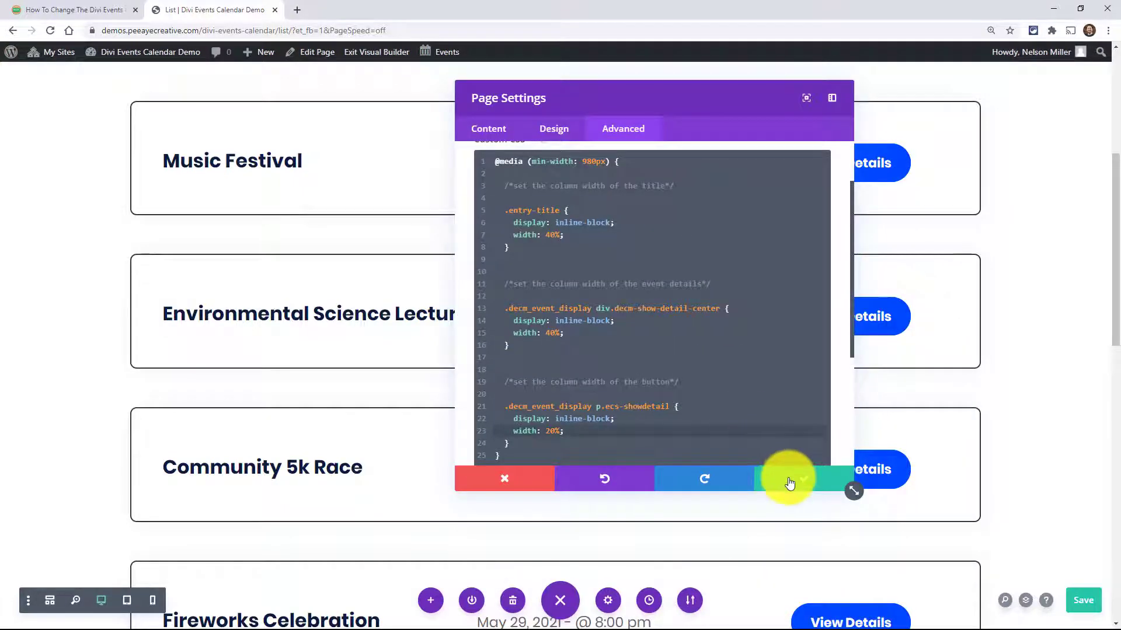
Step: Save the page CSS and open the Events Feed's Design > Layout spacing options
click(790, 478)
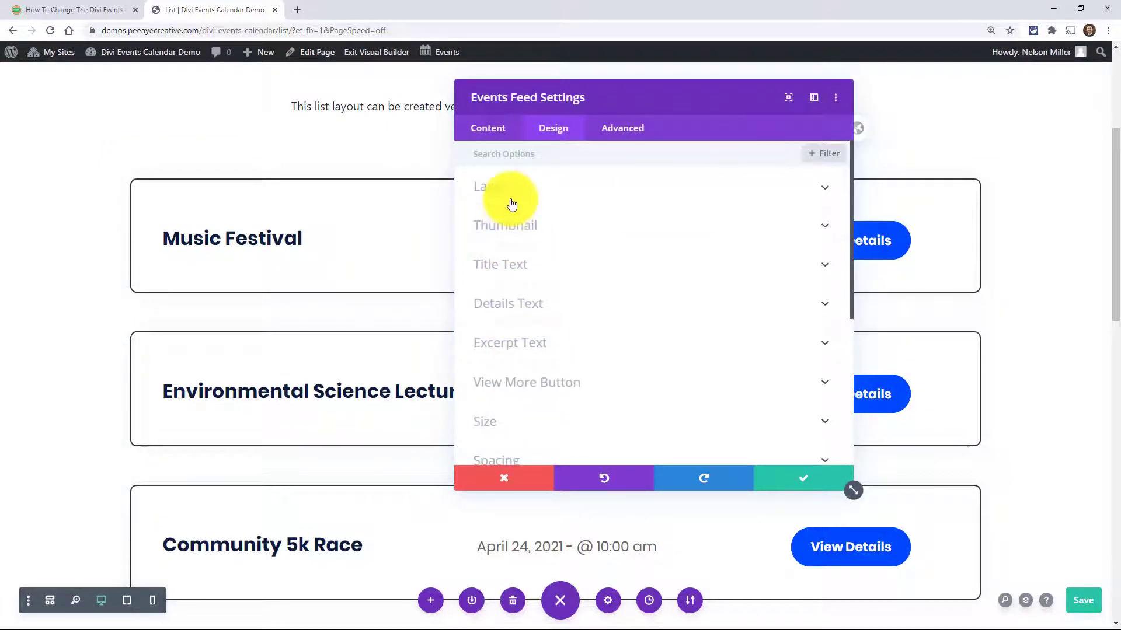
click(493, 186)
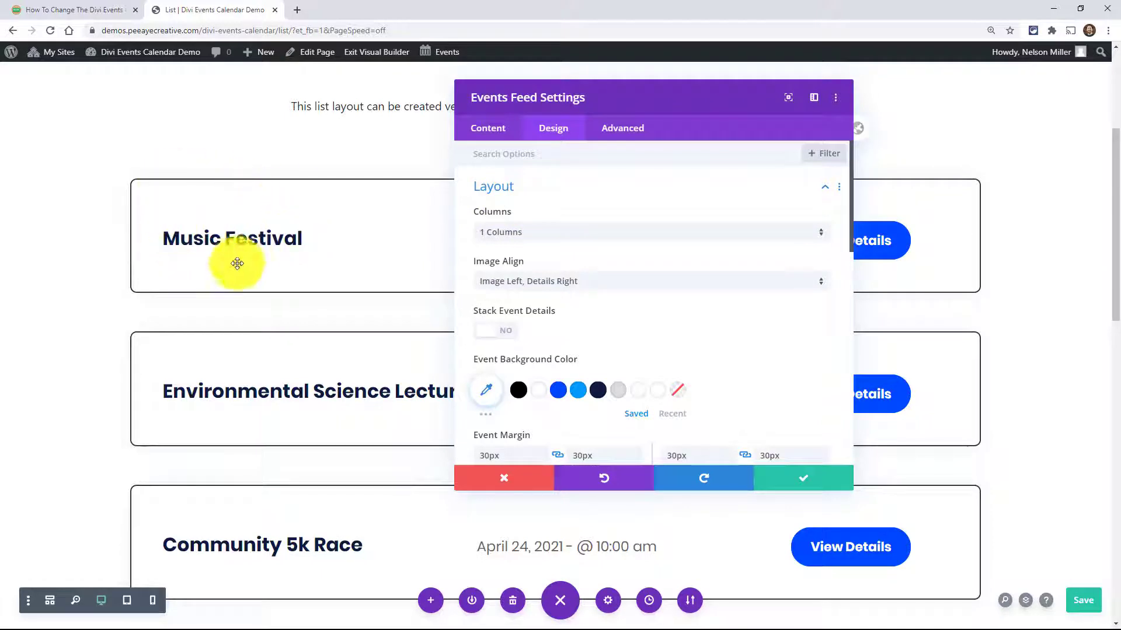
scroll(down, 3)
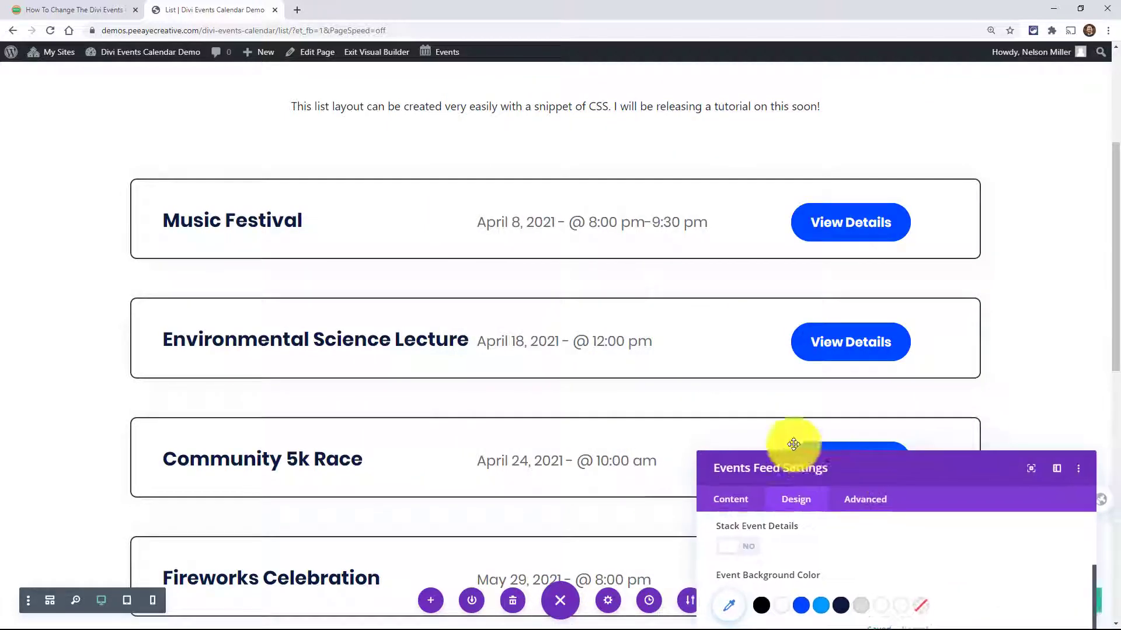
drag(792, 443, 475, 178)
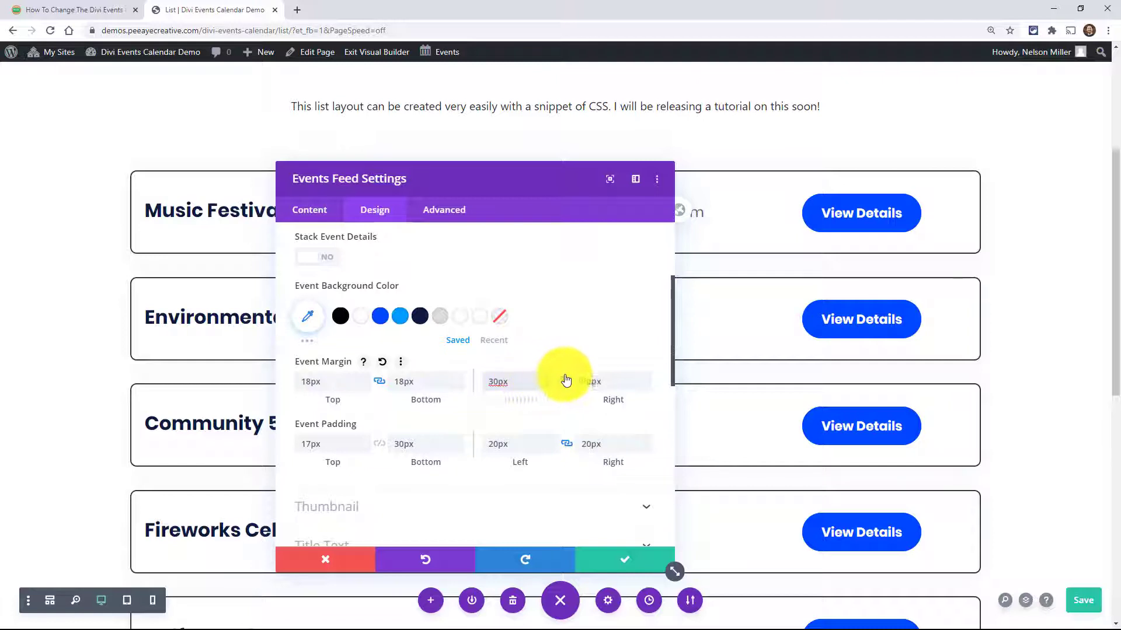
Step: Set Event Margin top/bottom to 18px, clear the side margins and reduce Event Padding
click(516, 381)
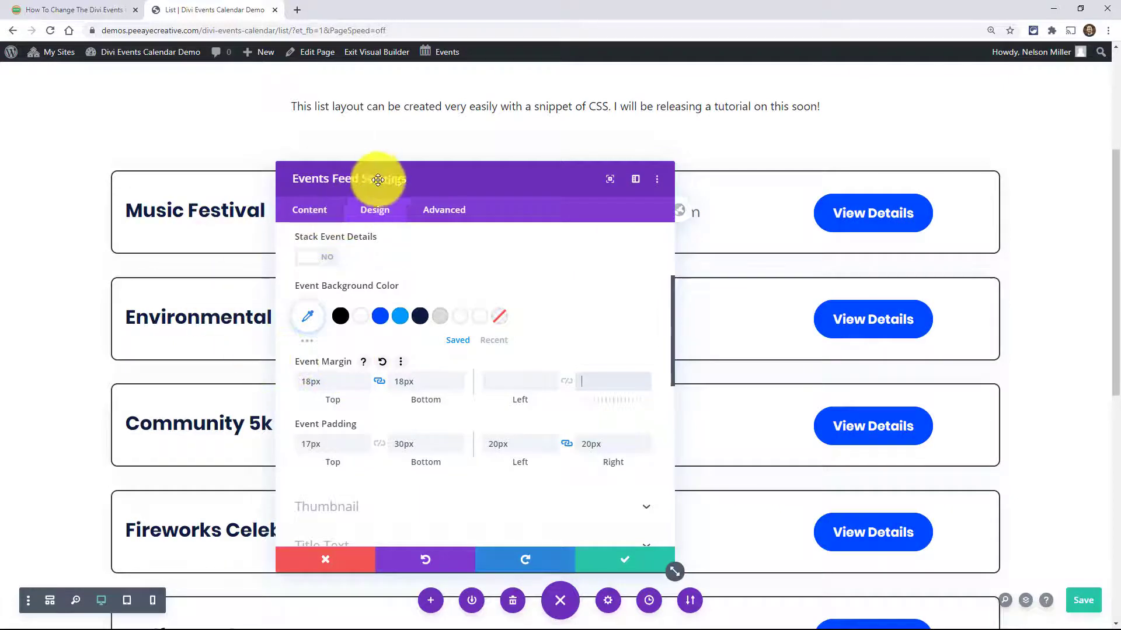
drag(377, 178, 264, 235)
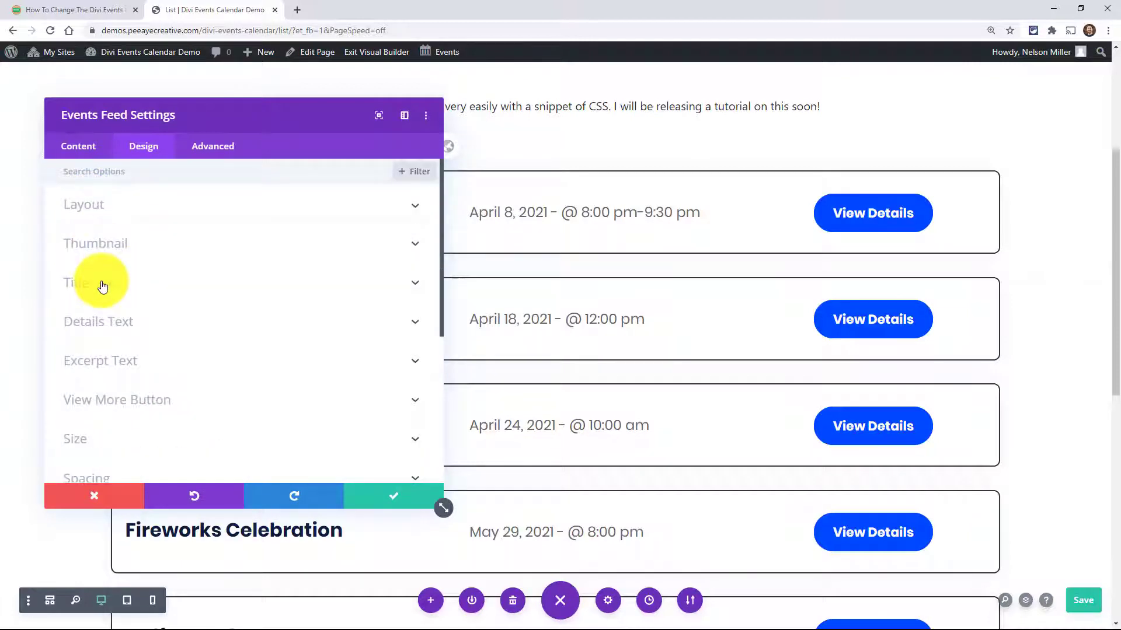
Step: Set the Details Text Alignment to center so each event's date sits centered in its row
click(76, 282)
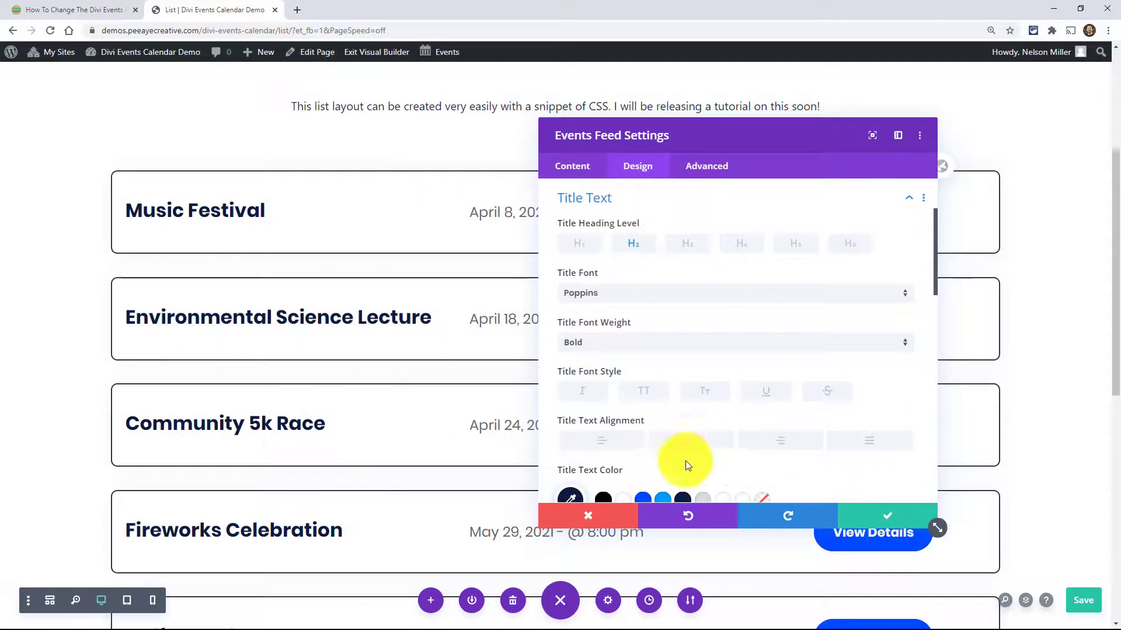
click(691, 440)
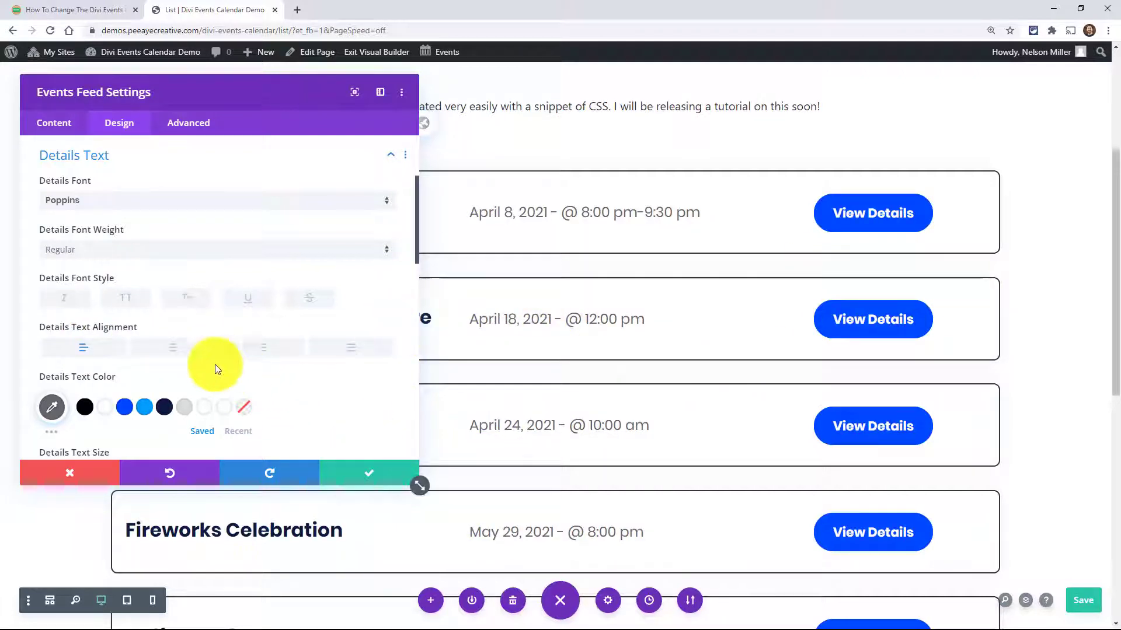
click(173, 348)
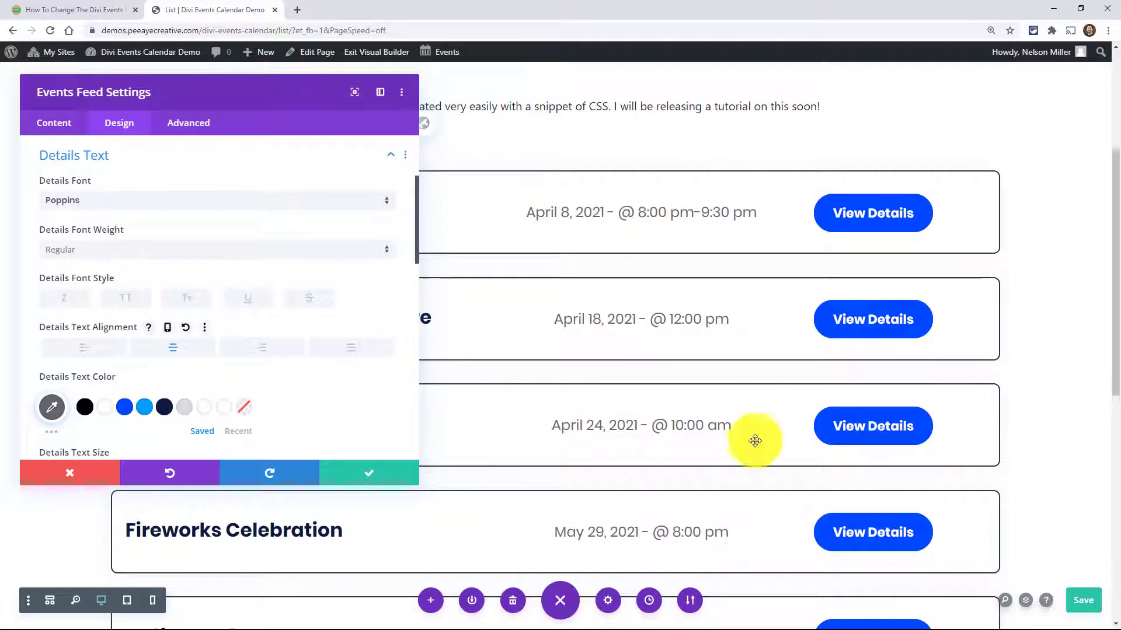
mouse_move(240, 373)
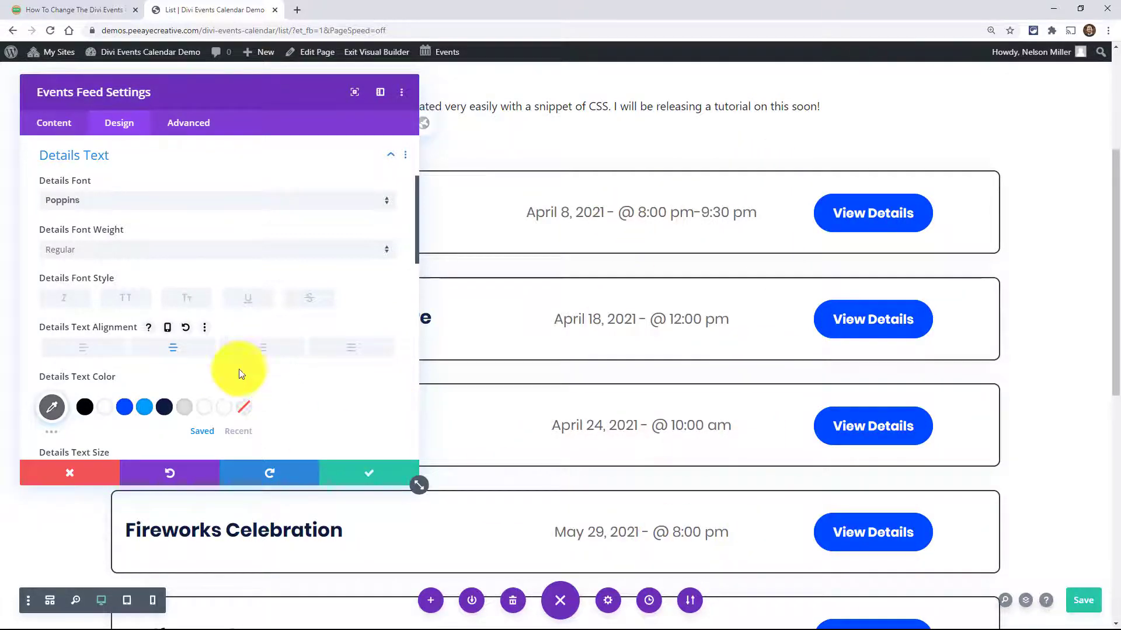
Step: Review the View More Button options and close the Events Feed settings
scroll(down, 3)
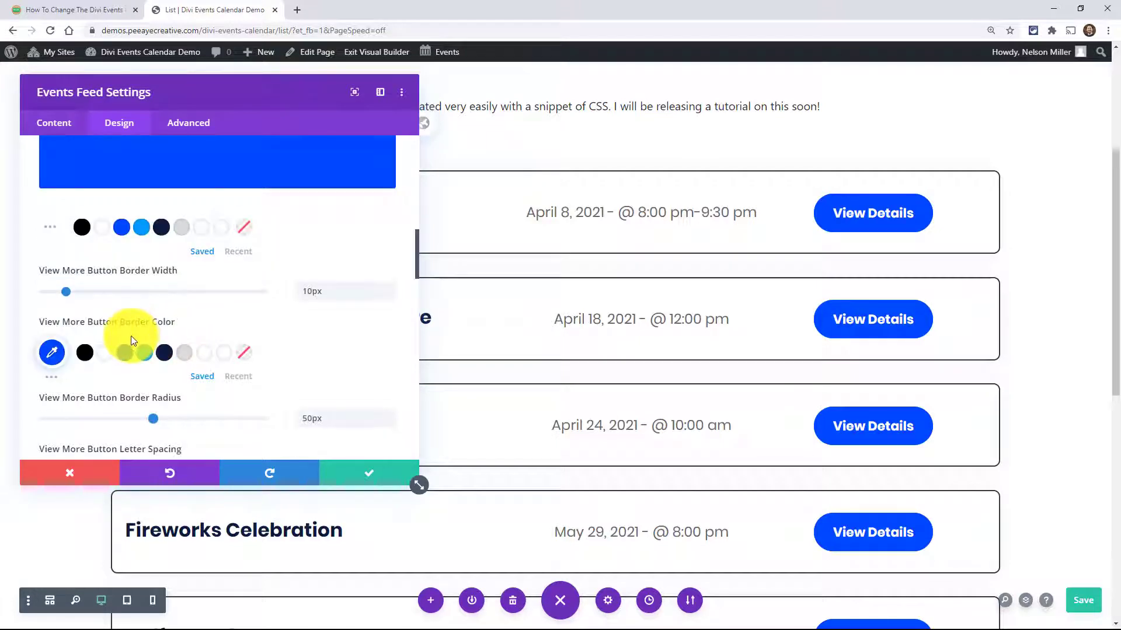
scroll(down, 3)
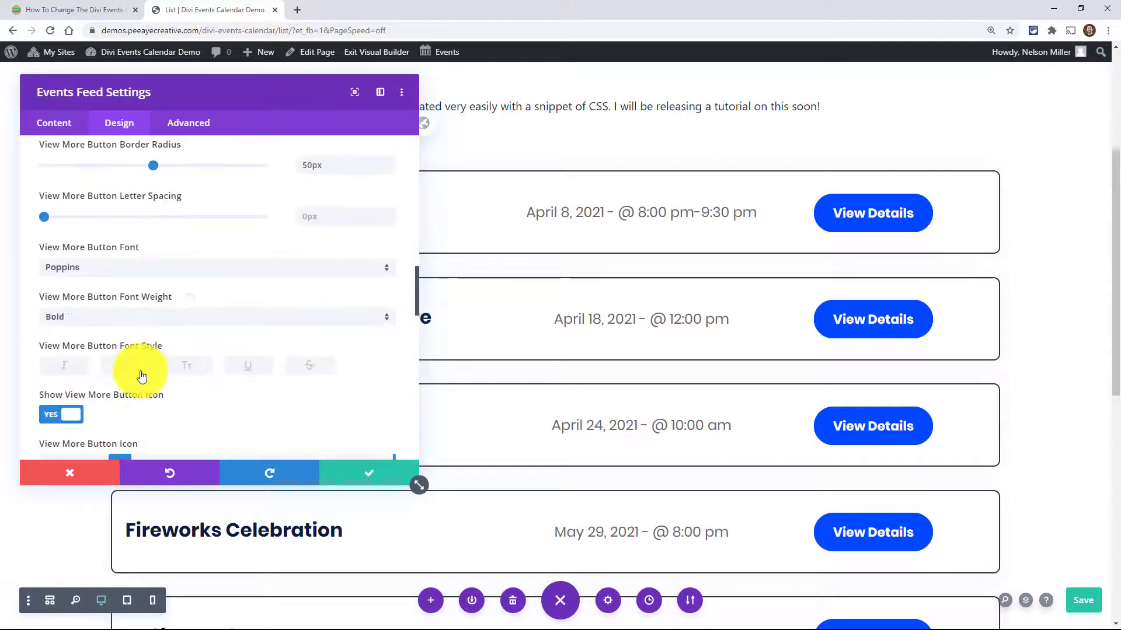
scroll(down, 3)
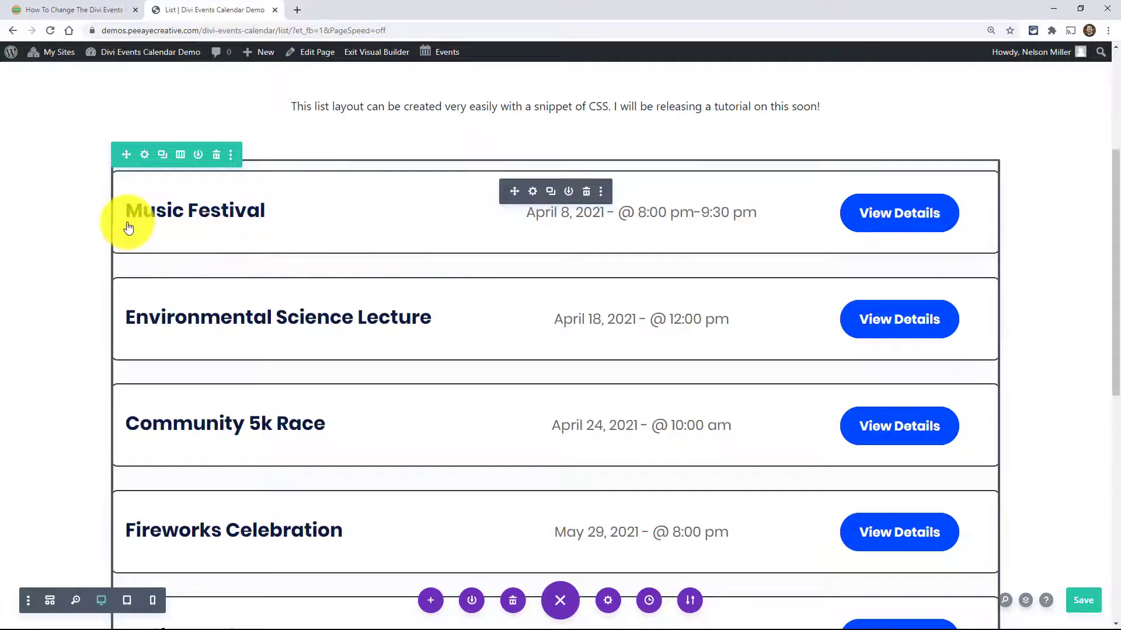
mouse_move(994, 211)
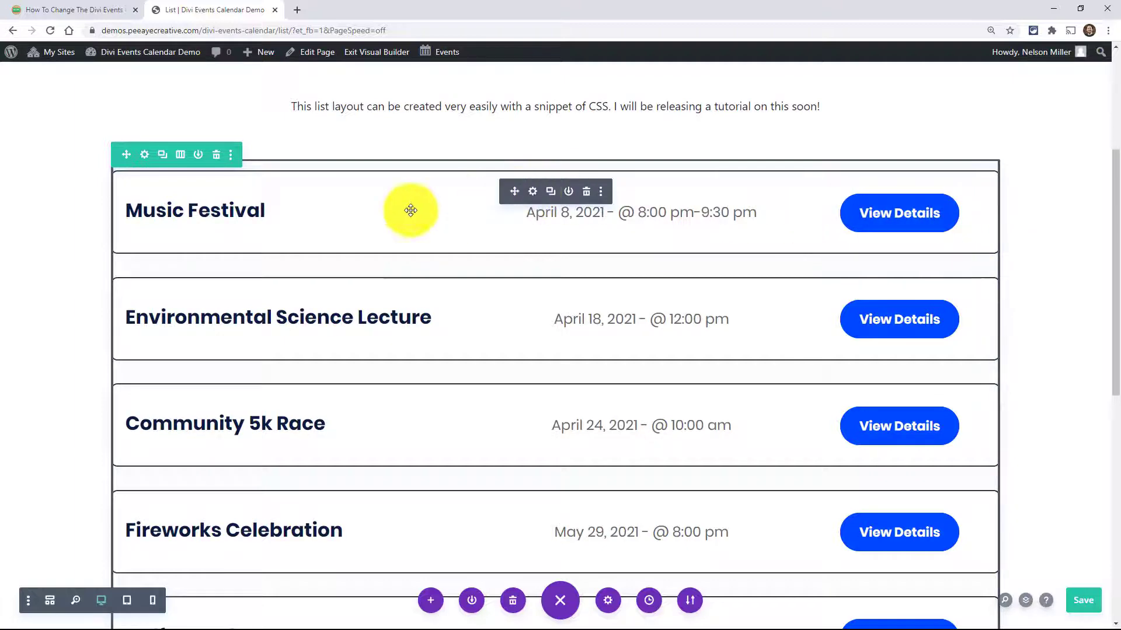
scroll(down, 3)
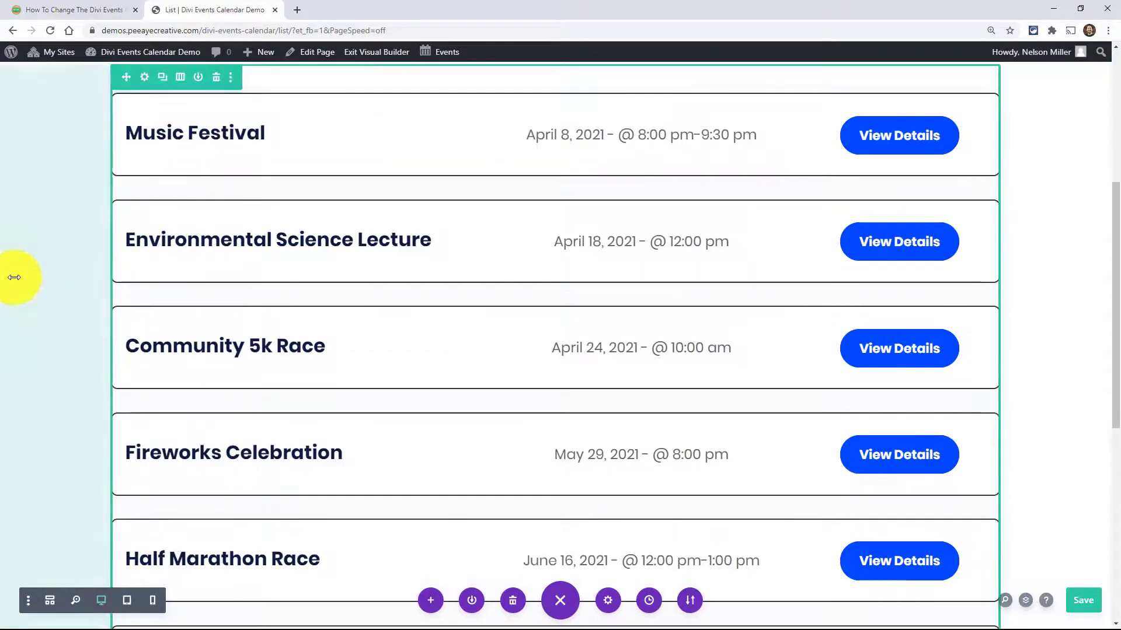
scroll(up, 3)
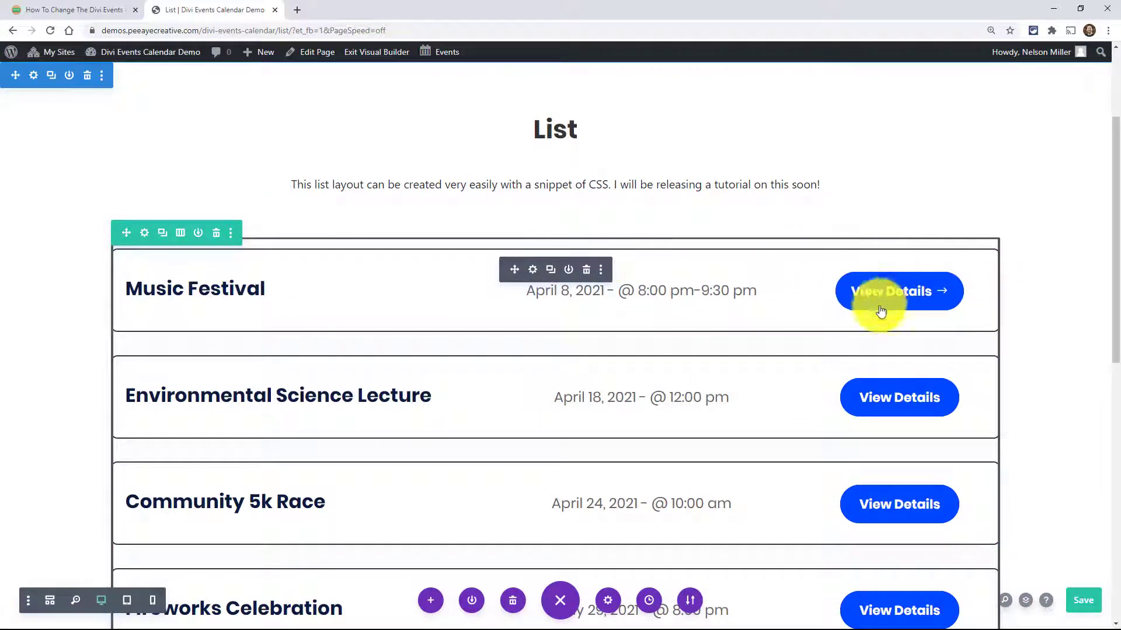
mouse_move(442, 364)
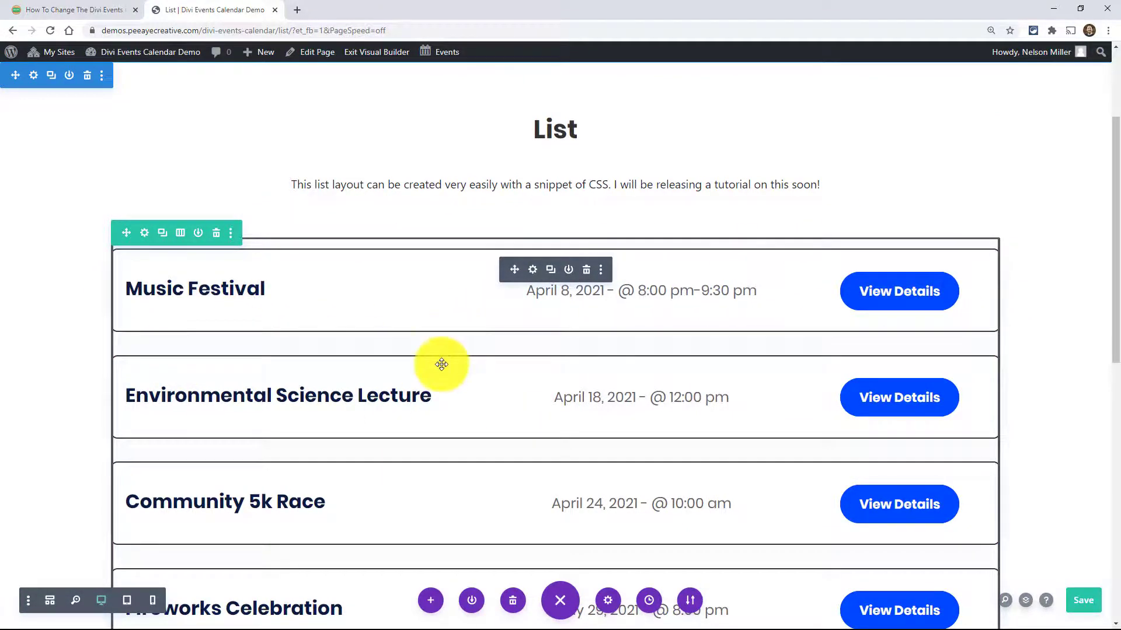
scroll(down, 3)
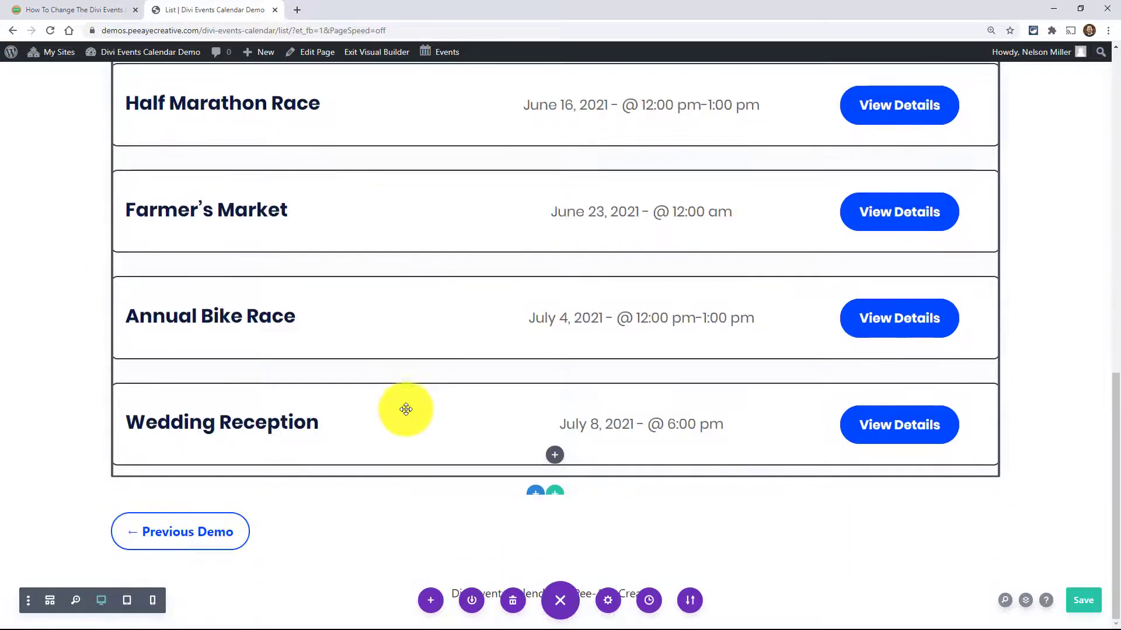
scroll(up, 3)
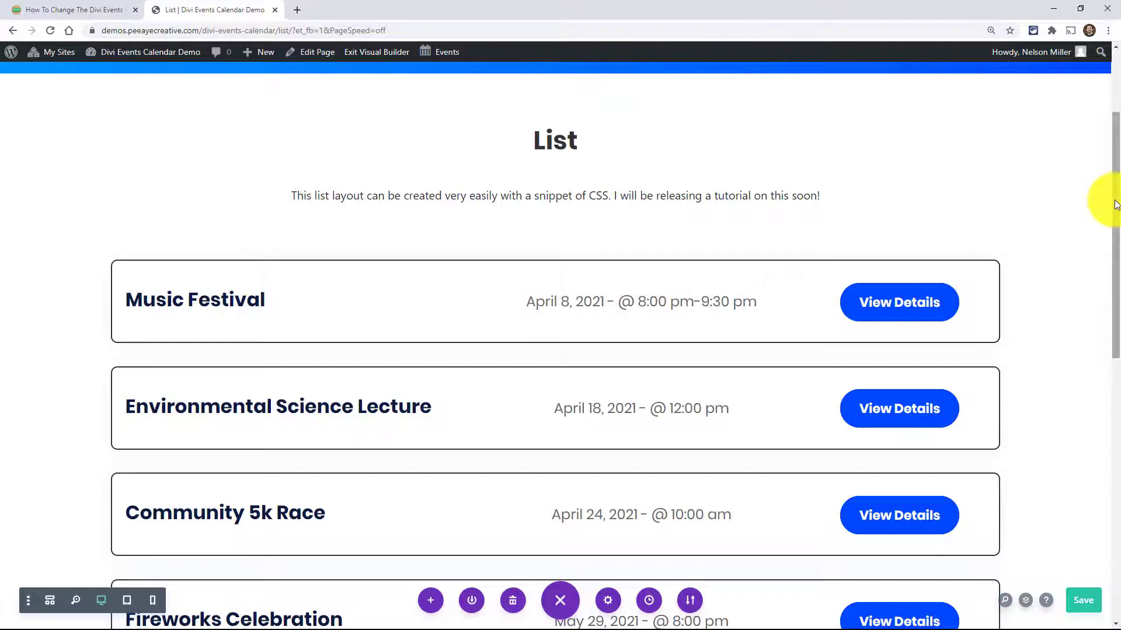
scroll(down, 3)
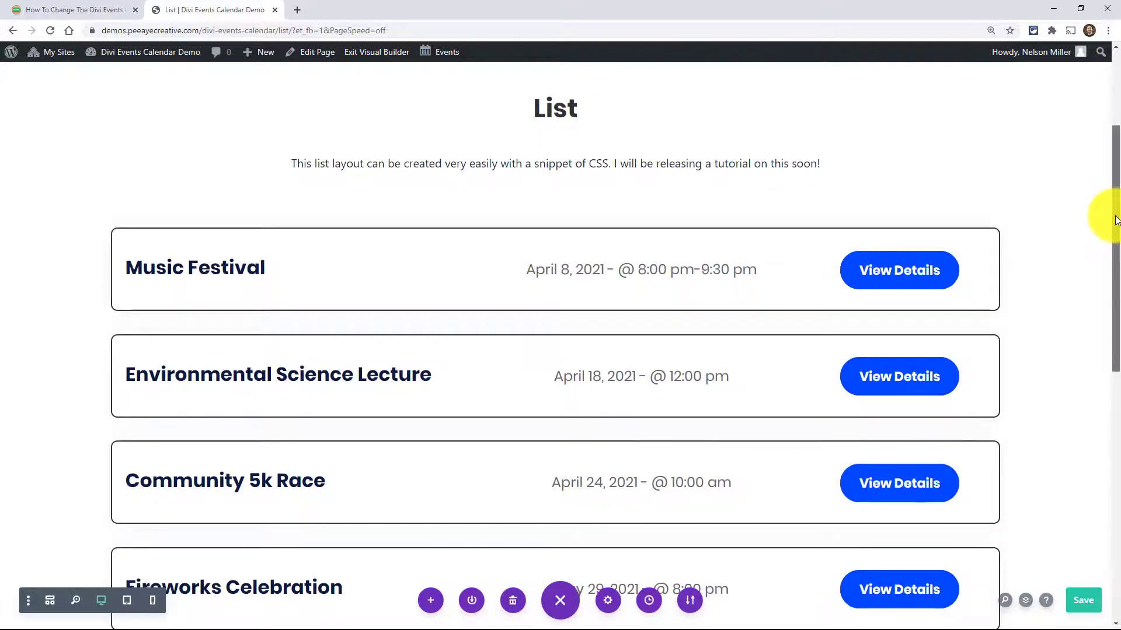
scroll(down, 3)
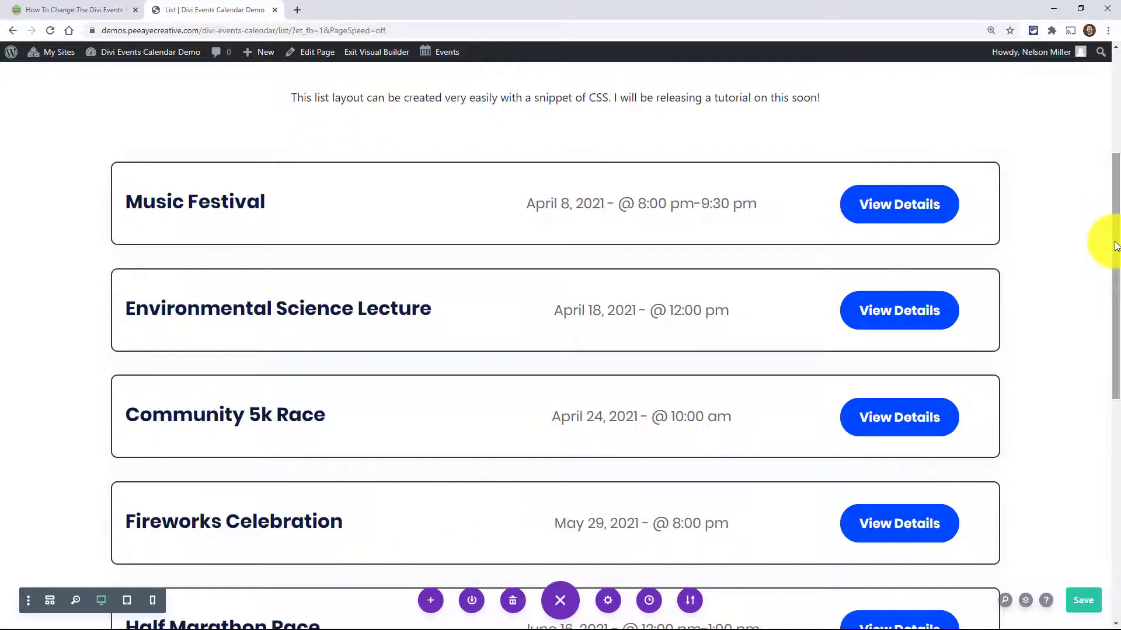